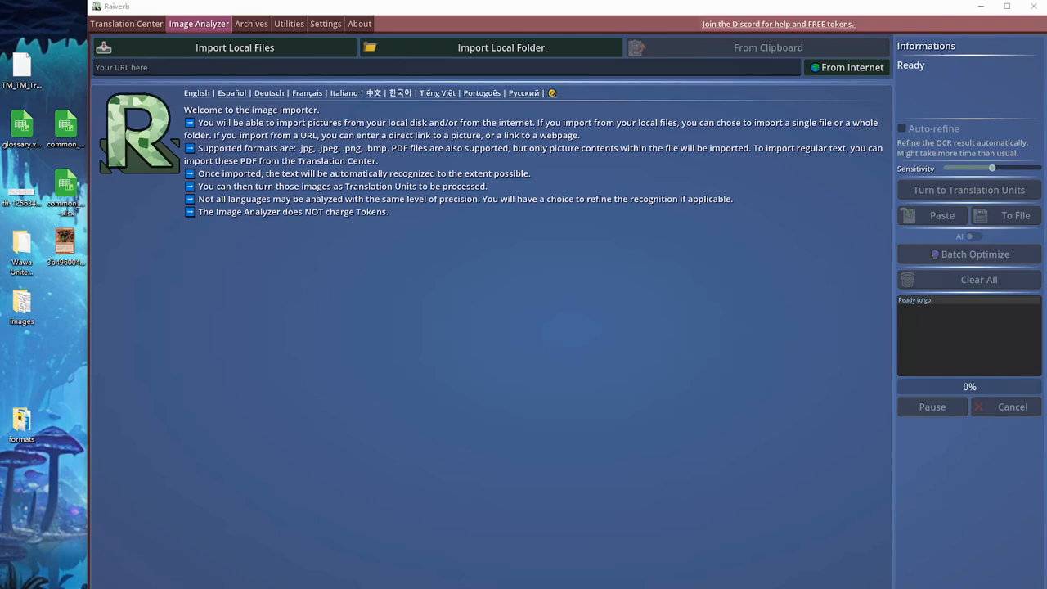
pyautogui.moveTo(184, 29)
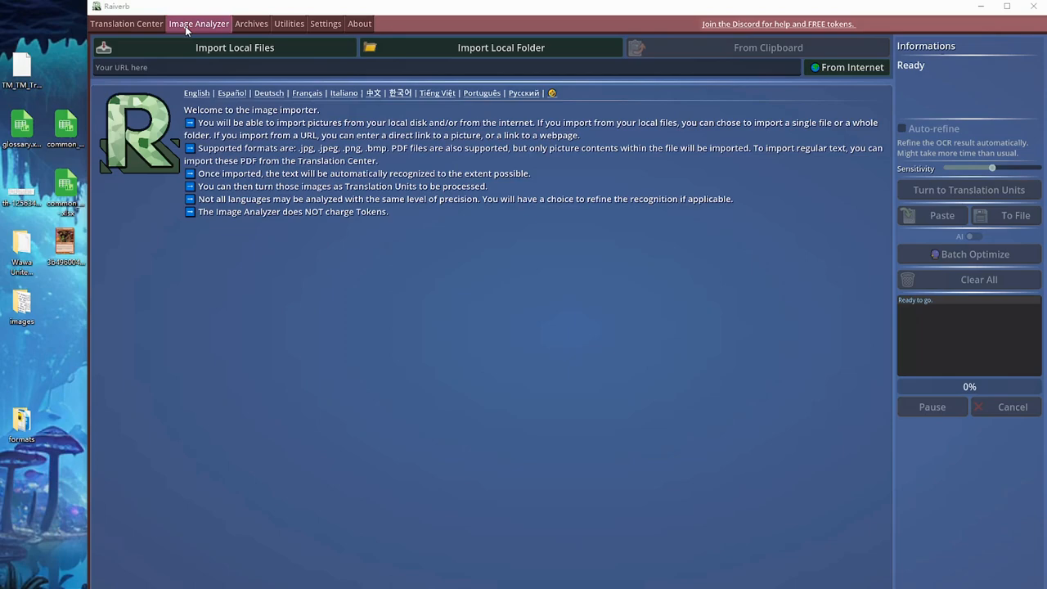
pyautogui.moveTo(34, 380)
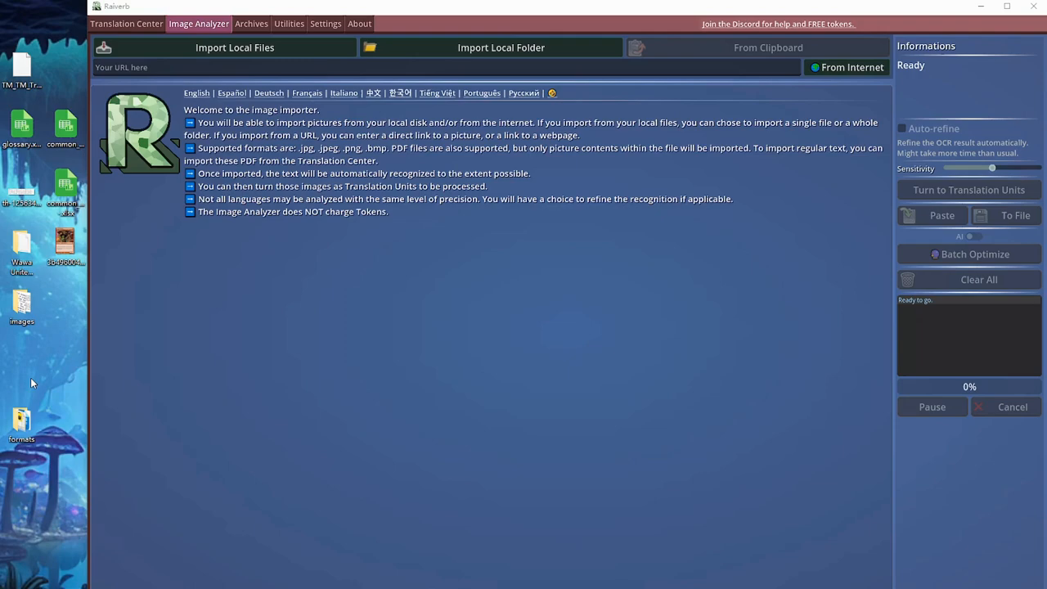
pyautogui.moveTo(34, 383)
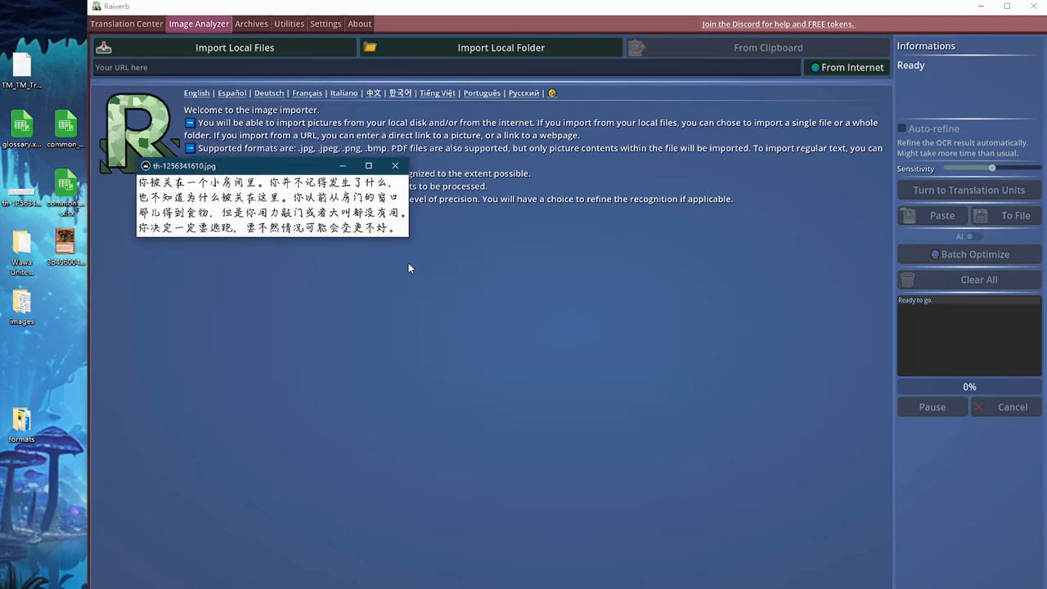
# Enlarge the th-1256341610.jpg preview to read its Chinese text, then close it.
pyautogui.click(368, 166)
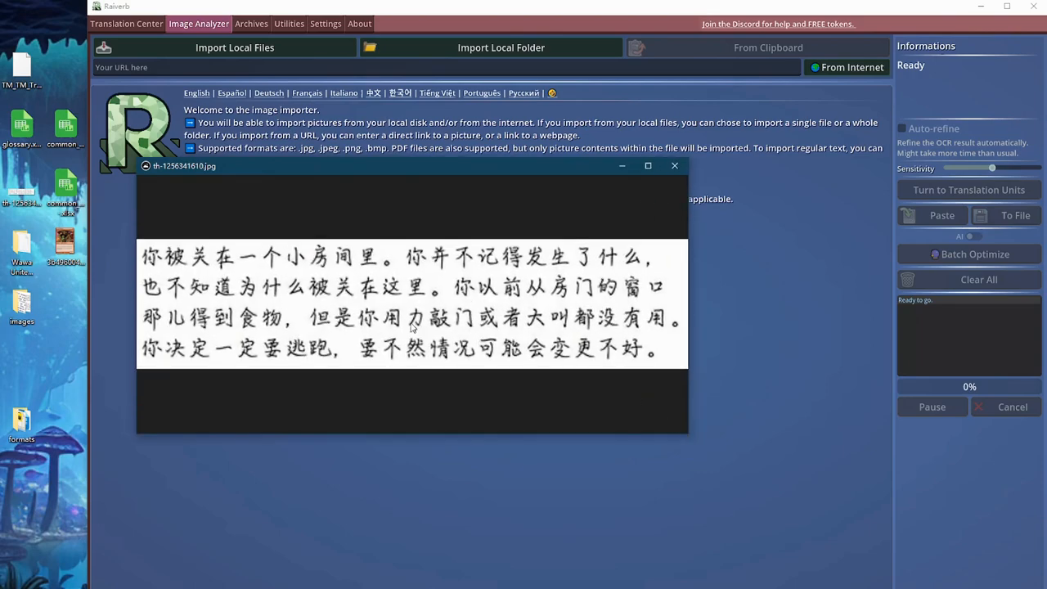
pyautogui.click(674, 165)
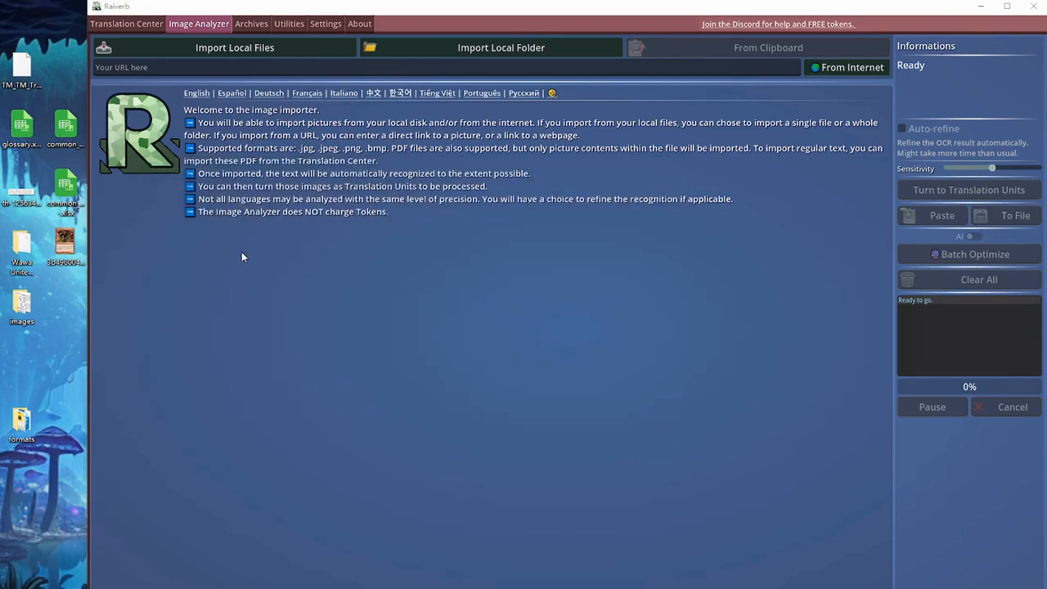
pyautogui.moveTo(442, 260)
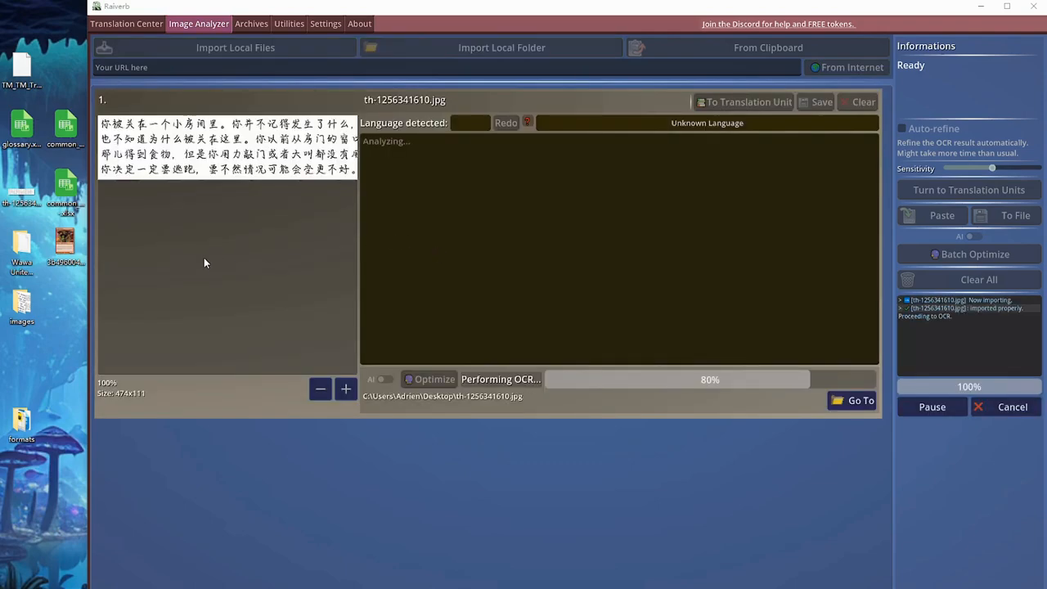
pyautogui.moveTo(198, 270)
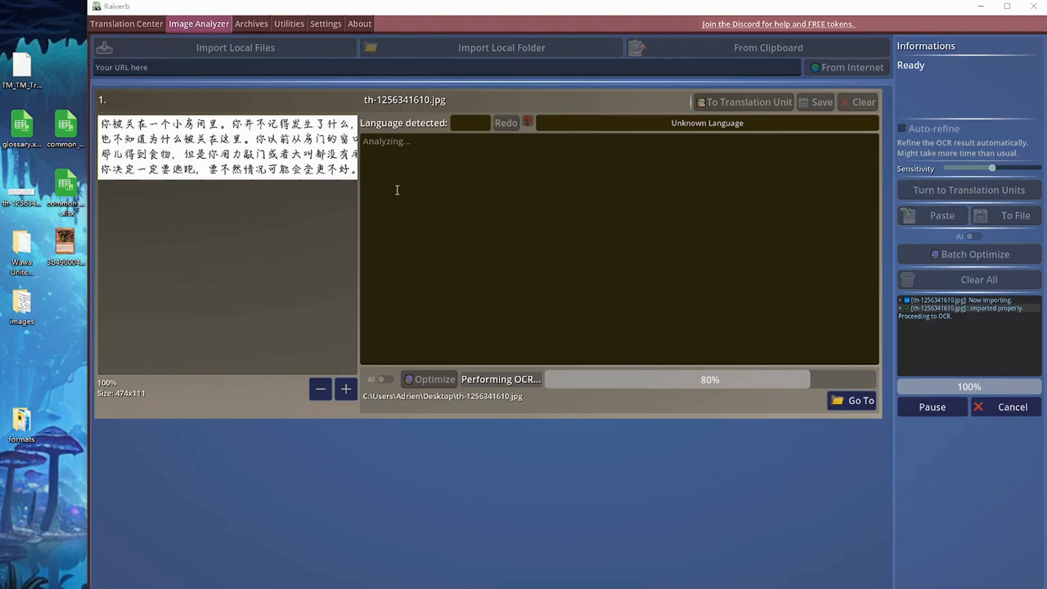
pyautogui.moveTo(394, 219)
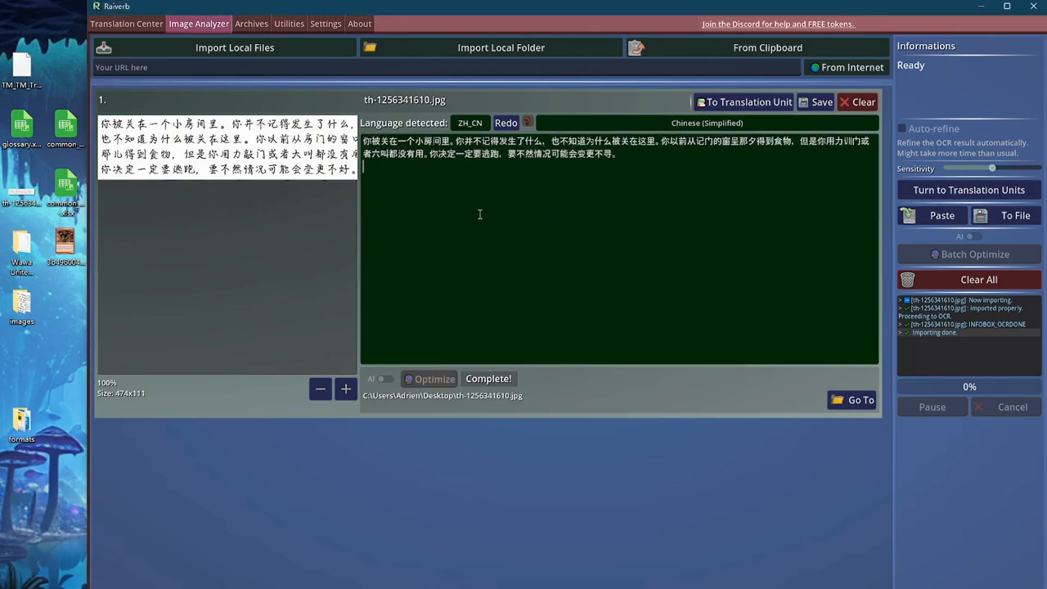
pyautogui.moveTo(559, 229)
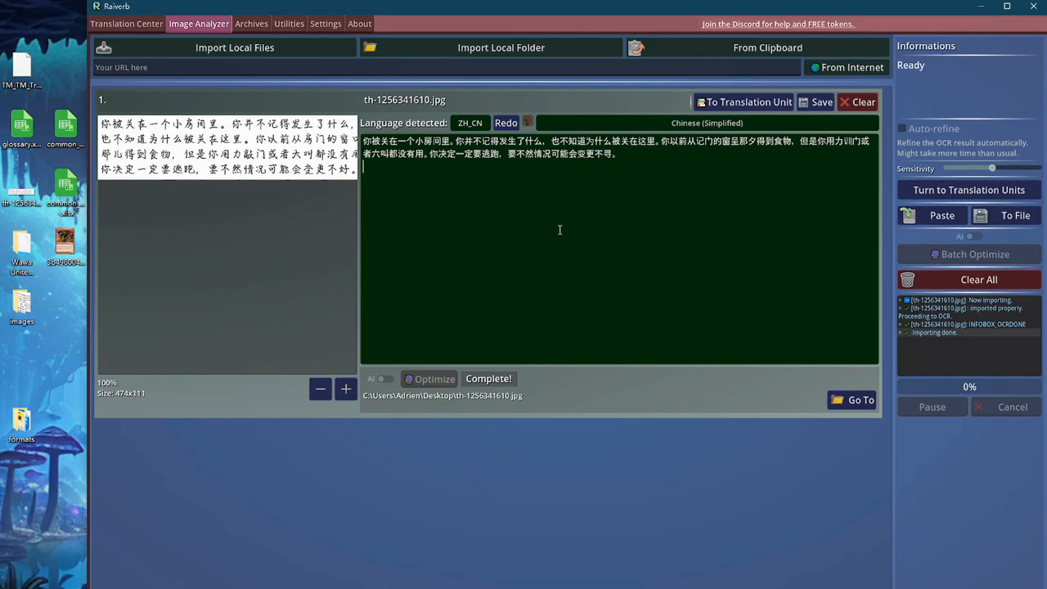
pyautogui.moveTo(470, 131)
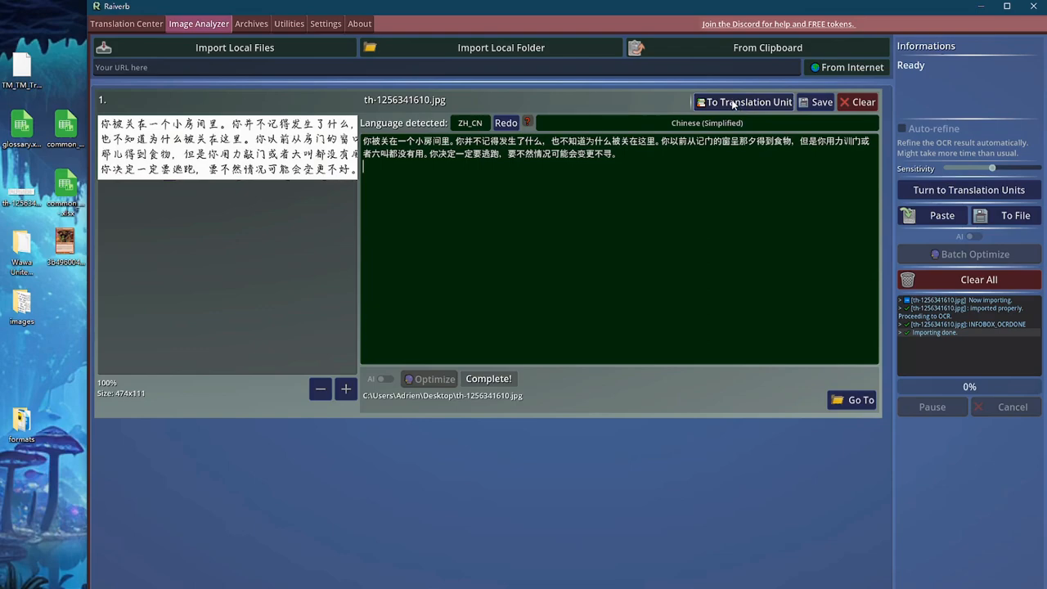
# Send the OCR'd Chinese passage to Translation Center and translate it into English.
pyautogui.click(745, 102)
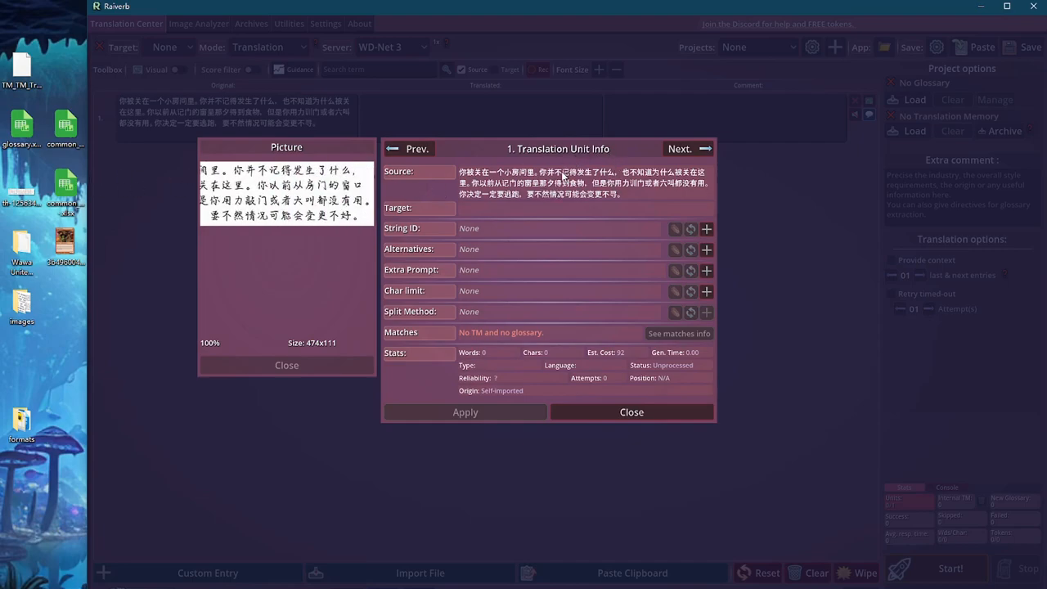
pyautogui.click(168, 47)
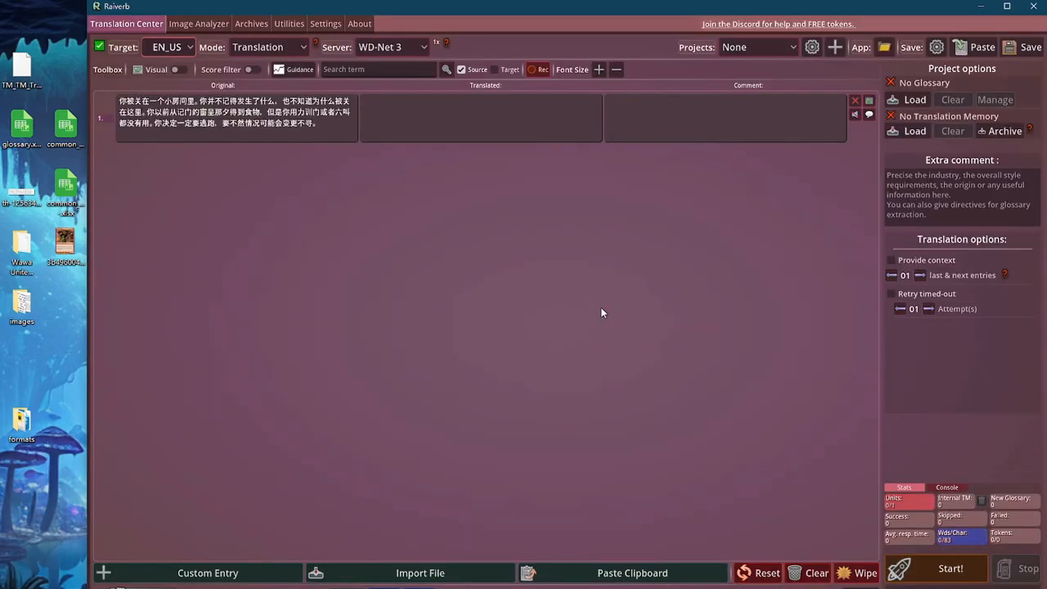
pyautogui.click(949, 567)
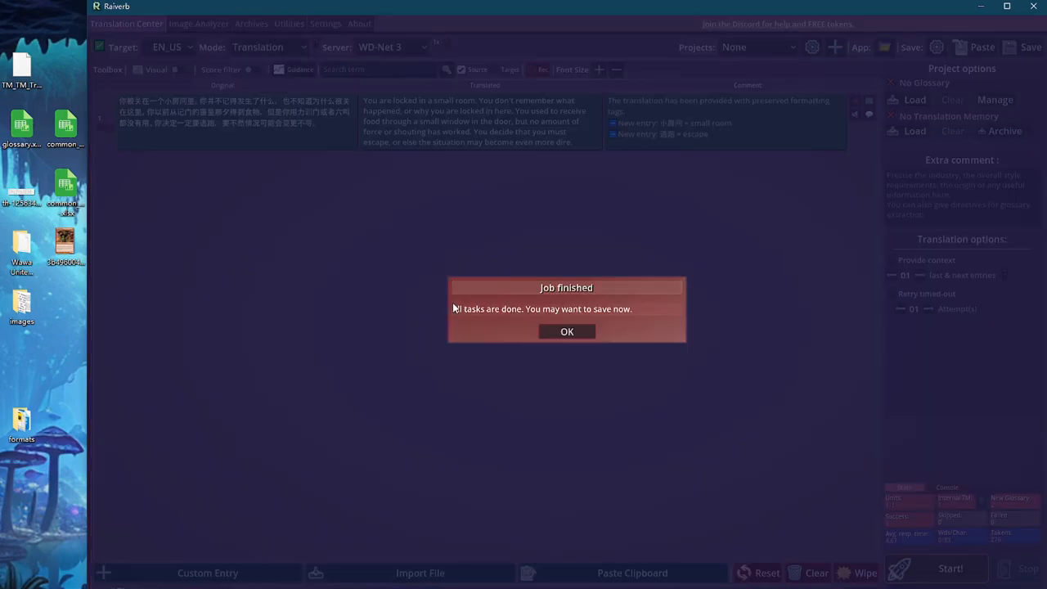
pyautogui.click(566, 331)
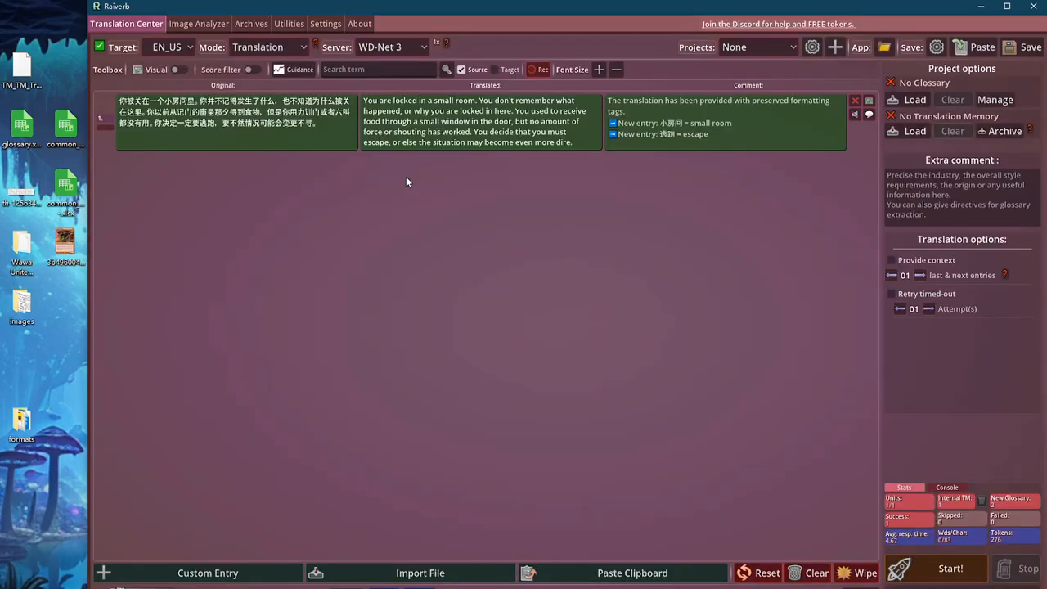
pyautogui.moveTo(210, 490)
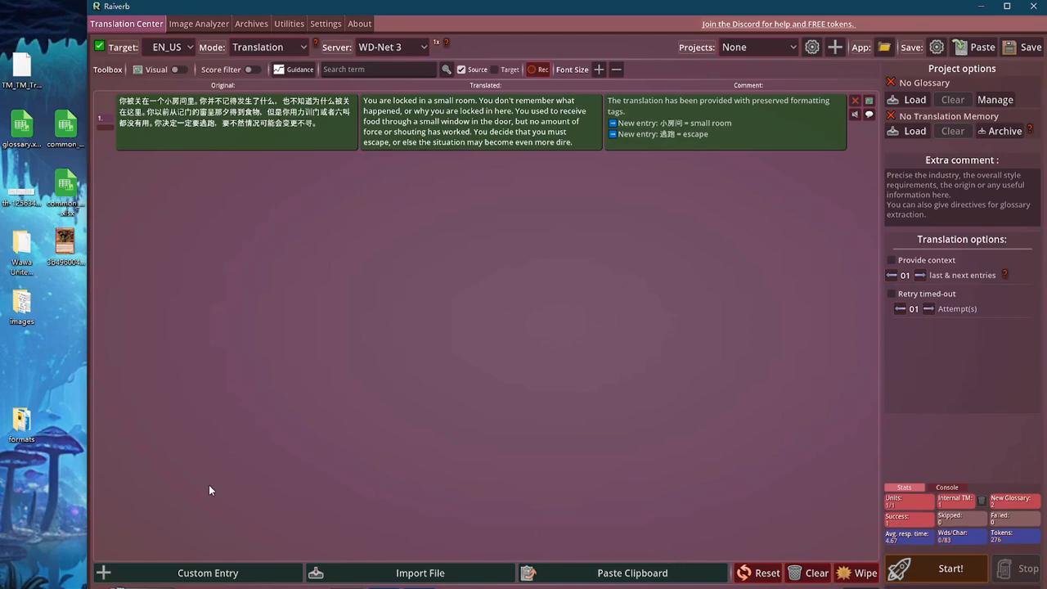
# Save the OCR text and picture into the Raiverb-OCR-Output-2 folder.
pyautogui.click(198, 23)
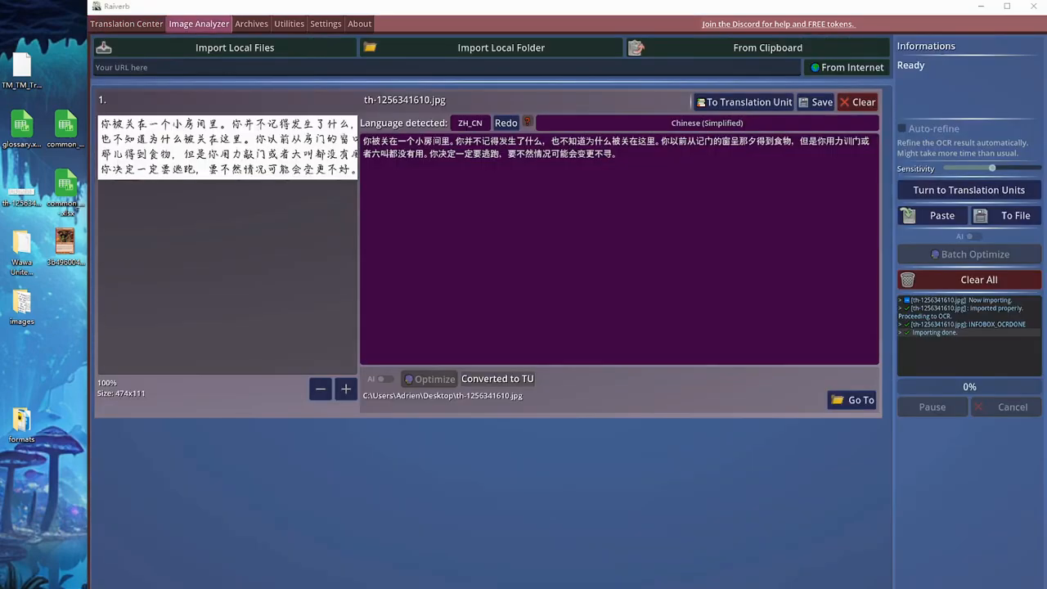
pyautogui.moveTo(140, 311)
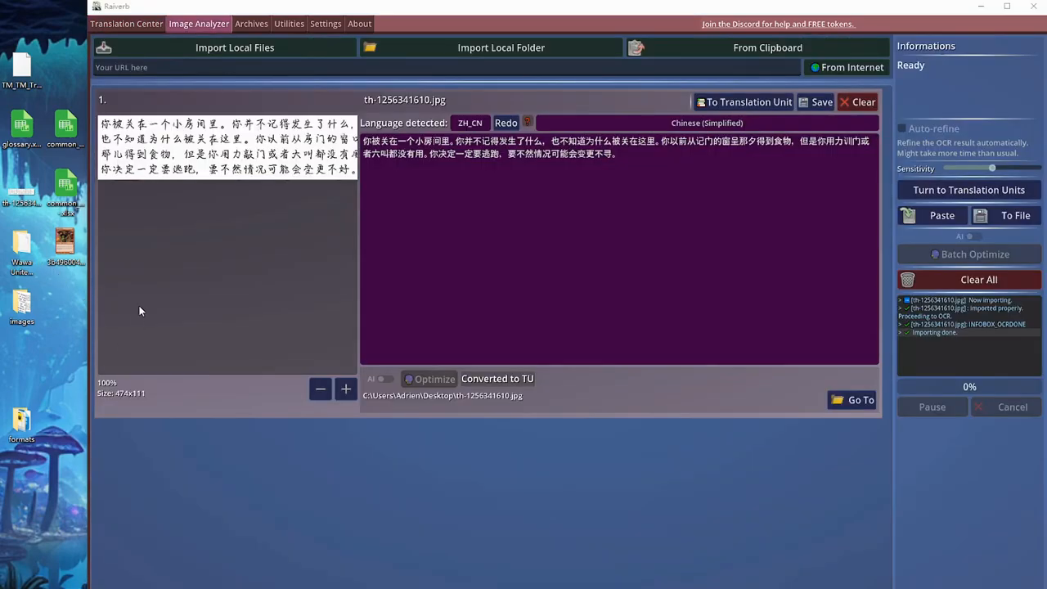
pyautogui.moveTo(848, 174)
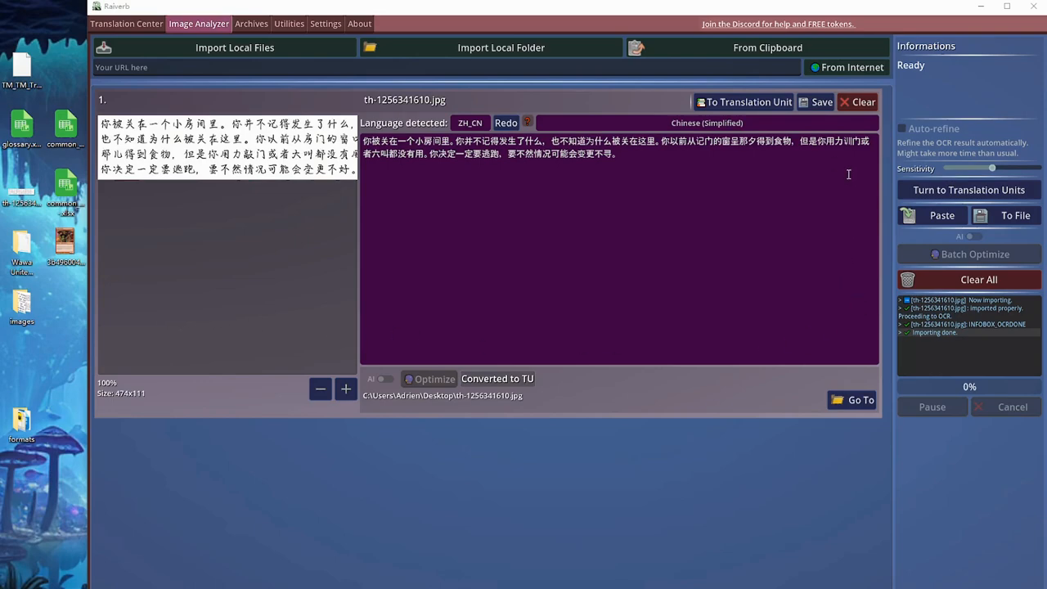
pyautogui.click(821, 102)
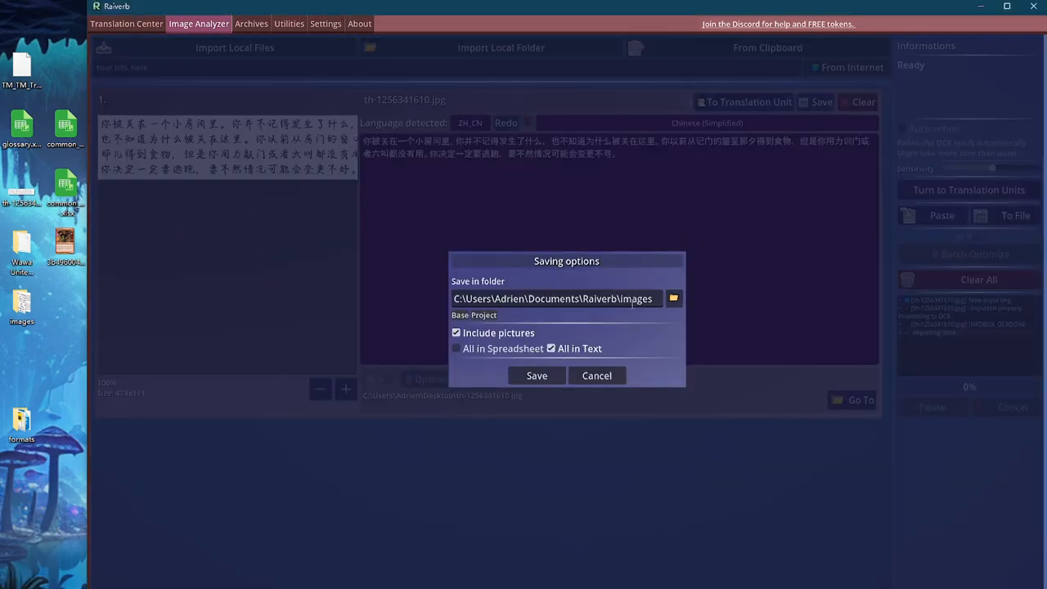
pyautogui.click(556, 298)
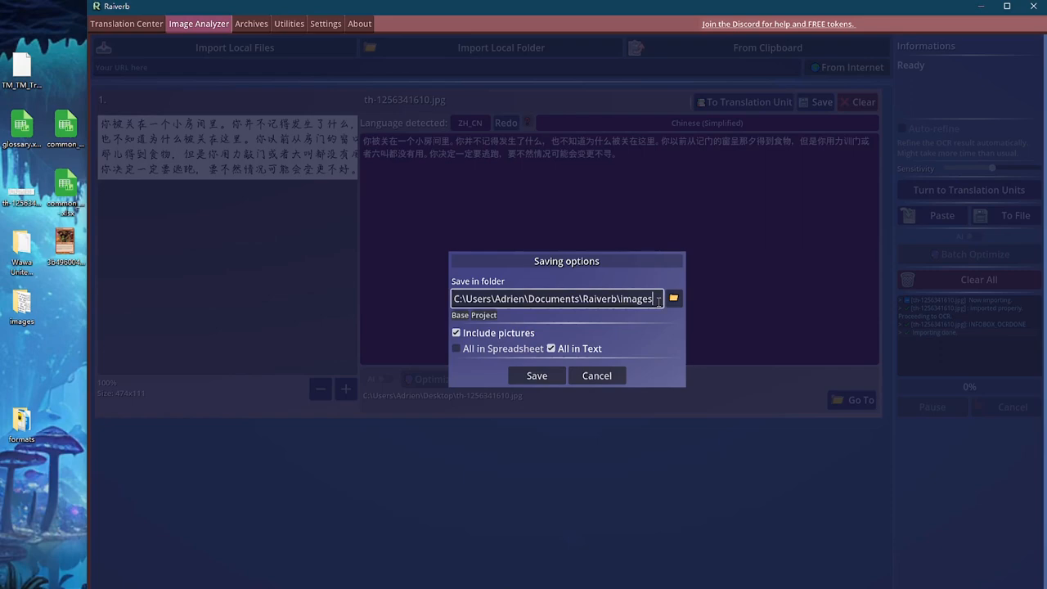
pyautogui.moveTo(636, 321)
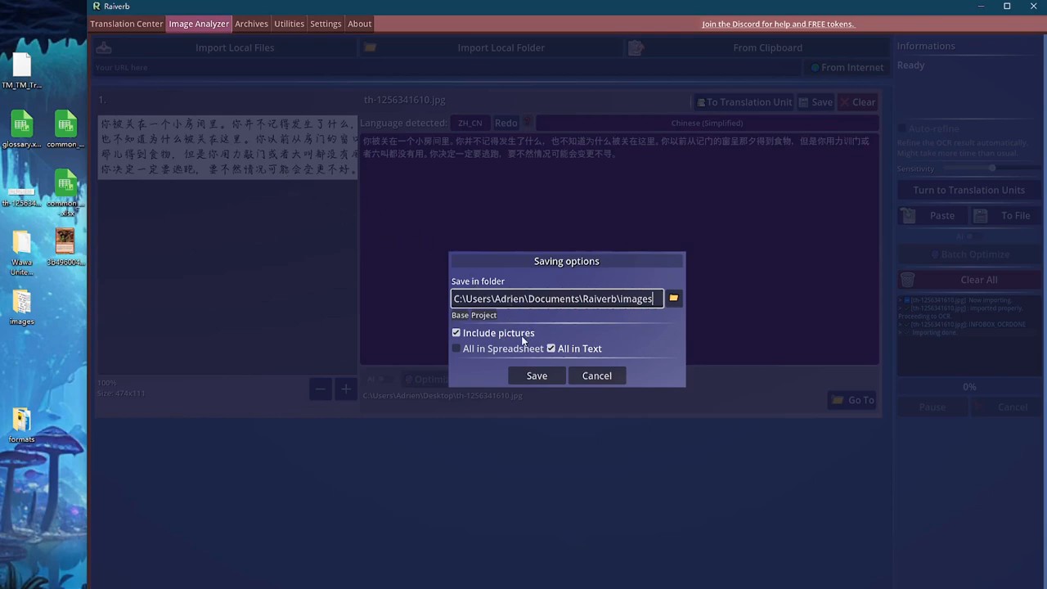
pyautogui.moveTo(303, 184)
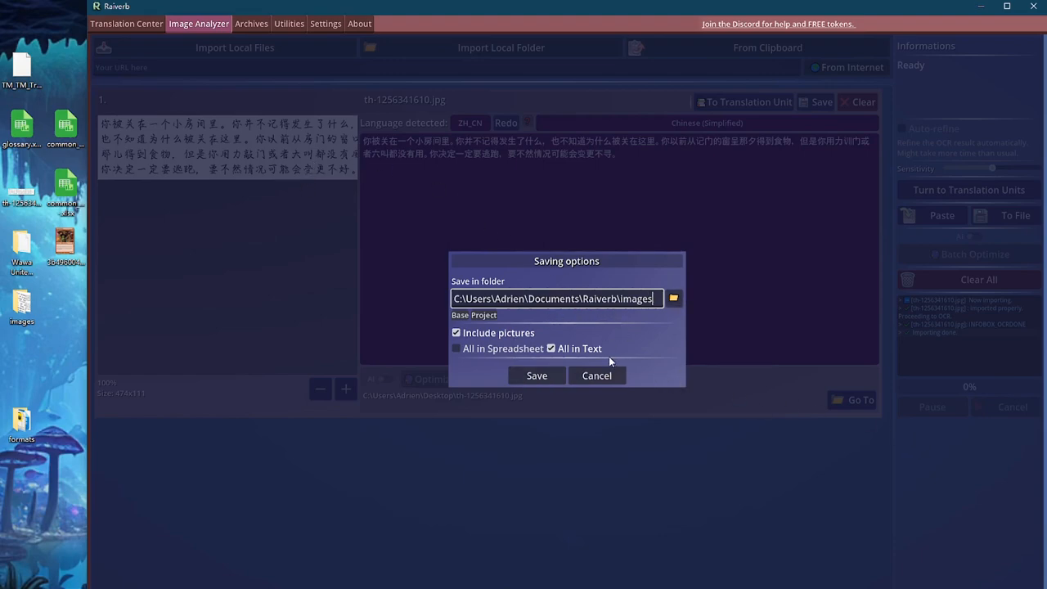
pyautogui.moveTo(530, 346)
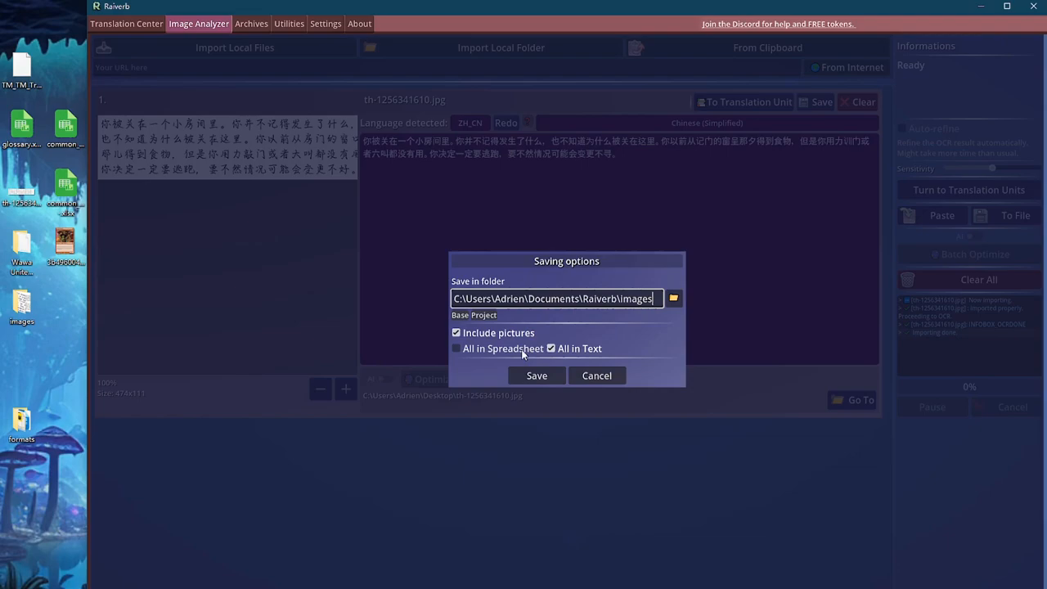
pyautogui.click(536, 375)
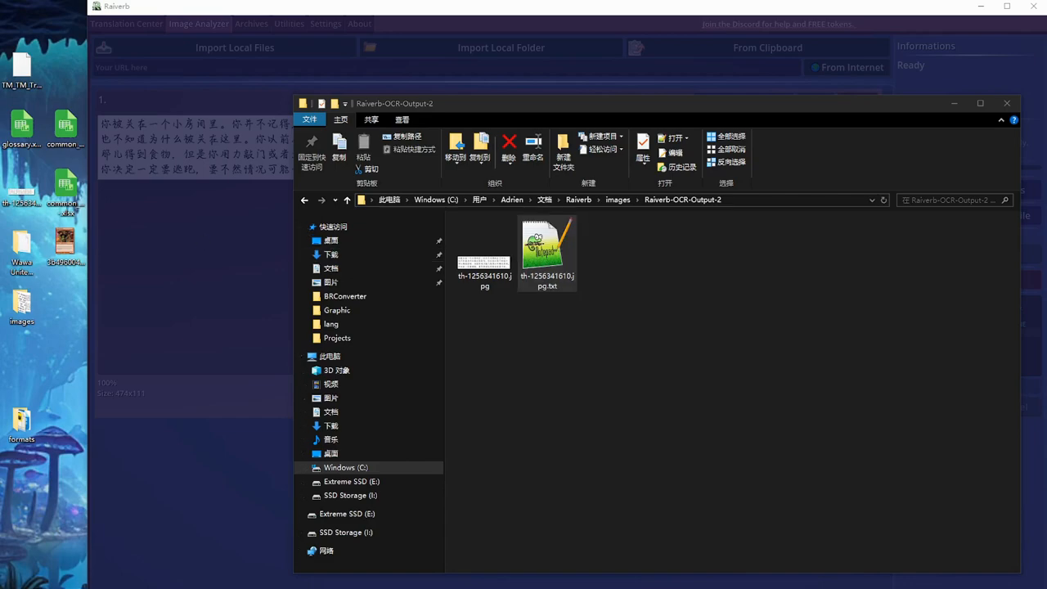
# Open th-1256341610.jpg.txt in Notepad++ to check the recognized Chinese paragraph.
pyautogui.doubleClick(547, 250)
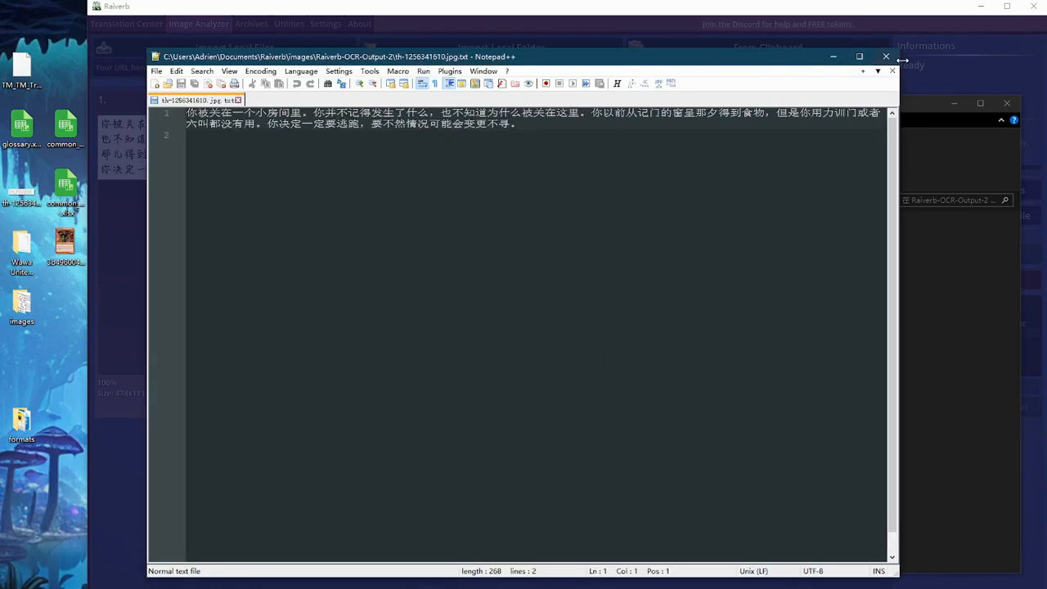
pyautogui.click(885, 56)
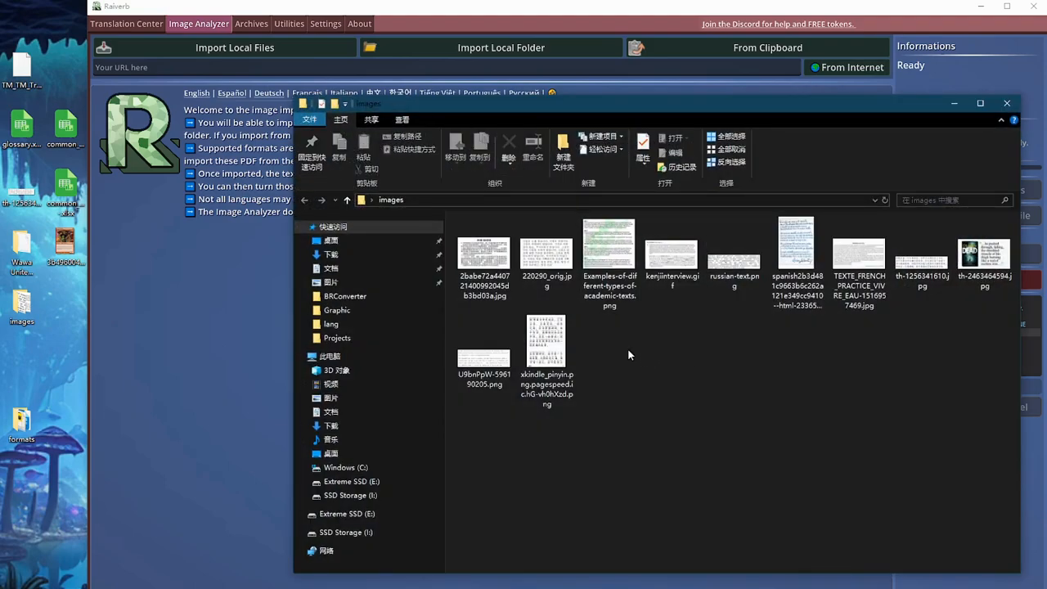
# Preview the Dublin Dead book image th-2463464594.jpg, then close the viewer and images folder.
pyautogui.doubleClick(484, 249)
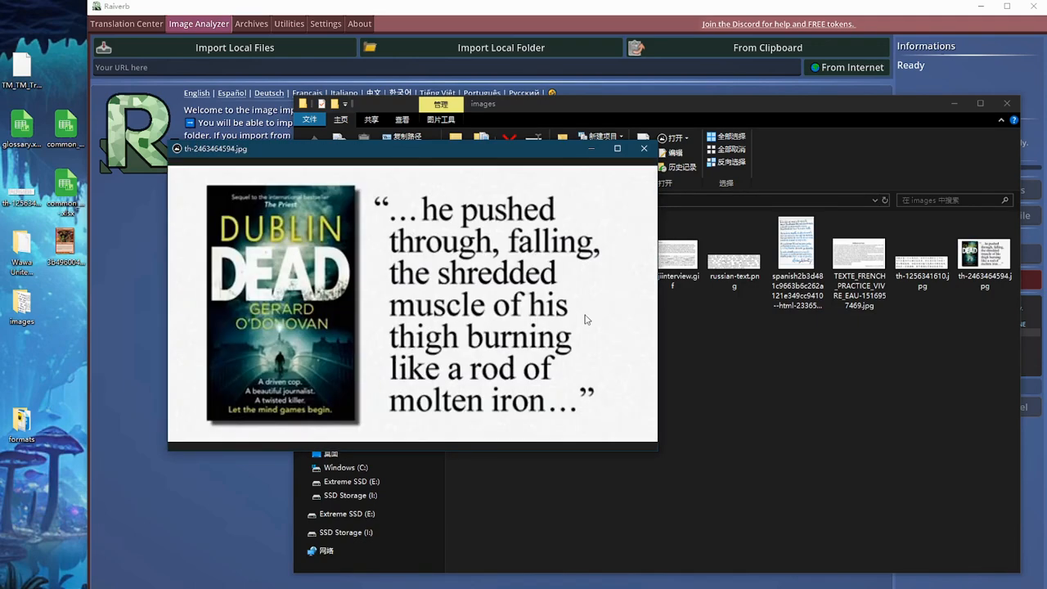
pyautogui.click(642, 148)
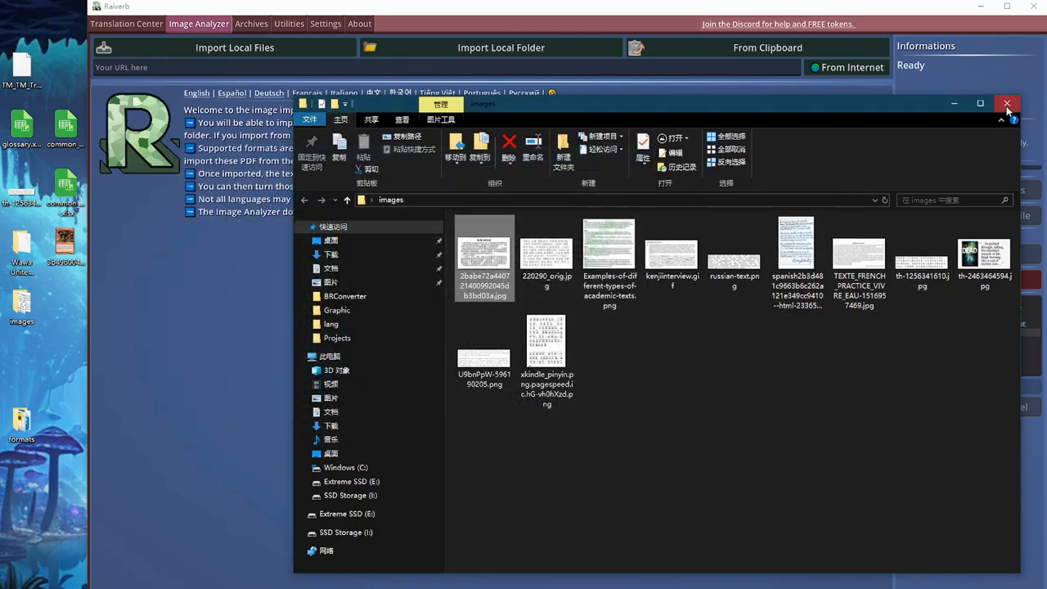
pyautogui.click(1007, 104)
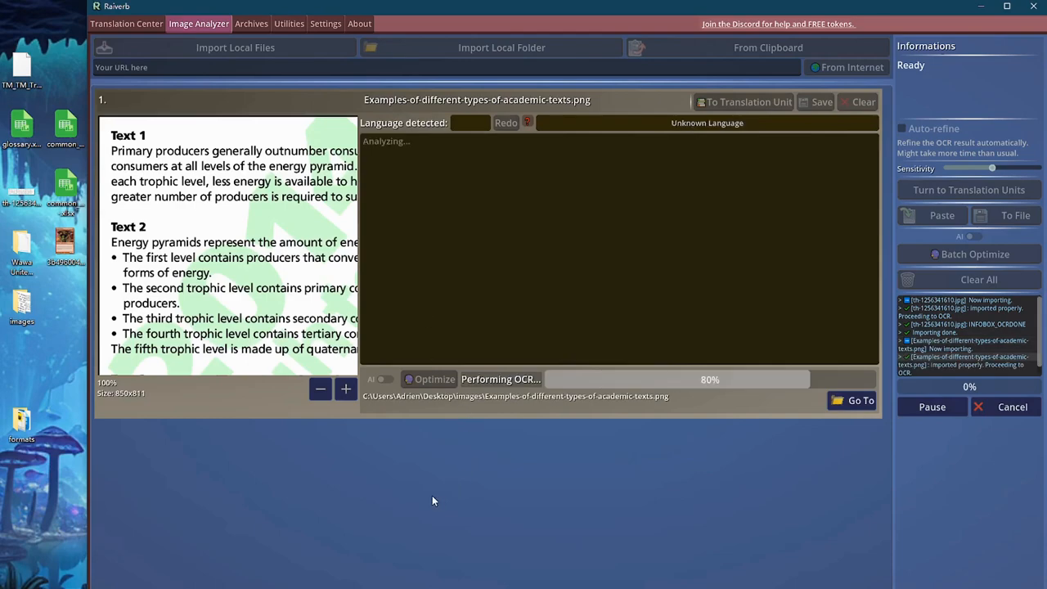
pyautogui.moveTo(276, 379)
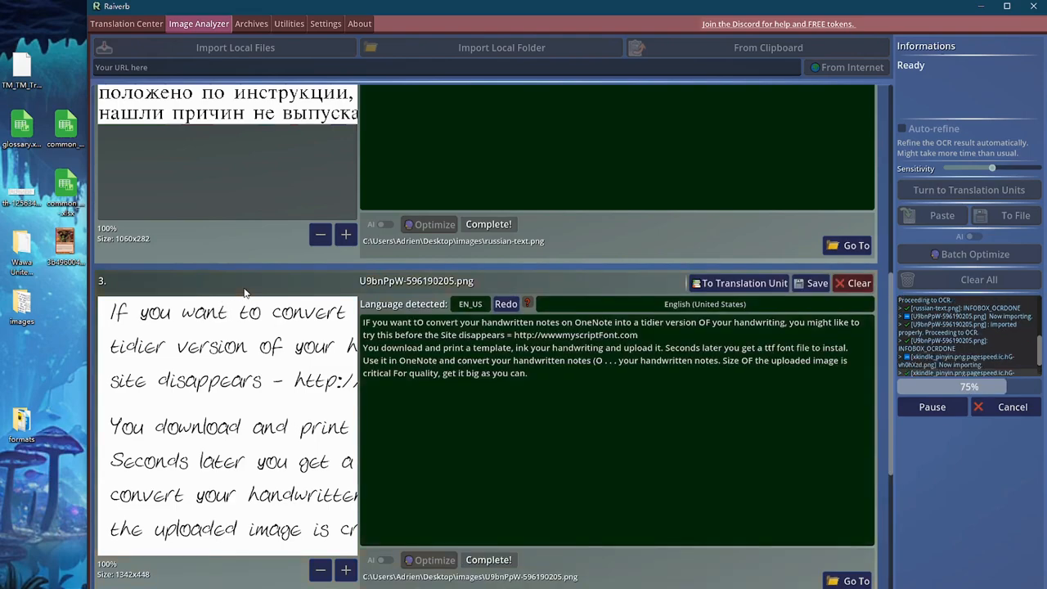
pyautogui.moveTo(248, 284)
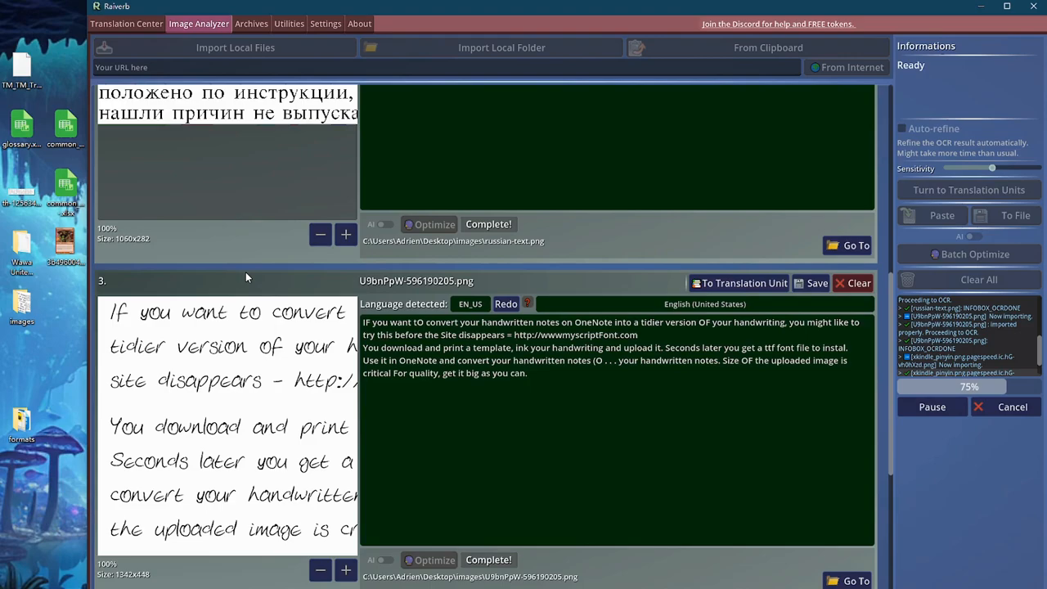
# Select the handwritten note's extracted text and scroll through the batch OCR results.
pyautogui.moveTo(991, 167); pyautogui.dragTo(1005, 167)
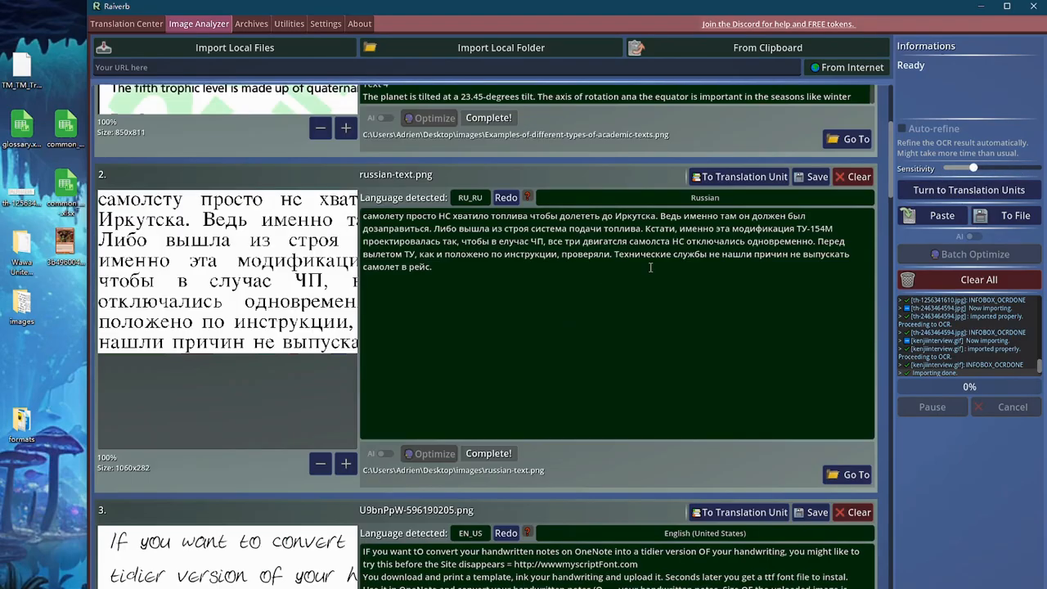
pyautogui.scroll(-3)
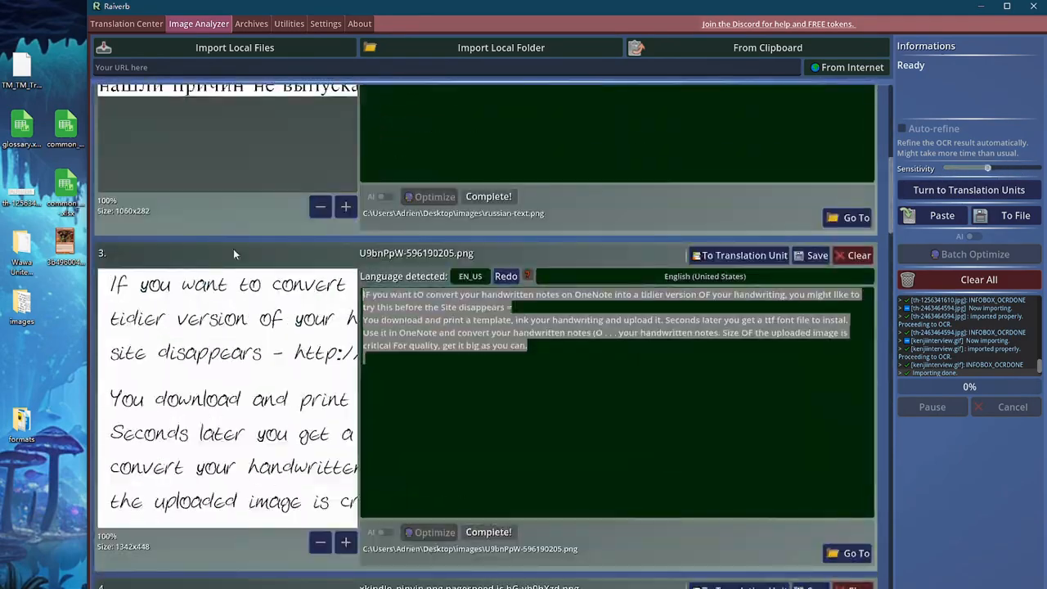
pyautogui.scroll(-3)
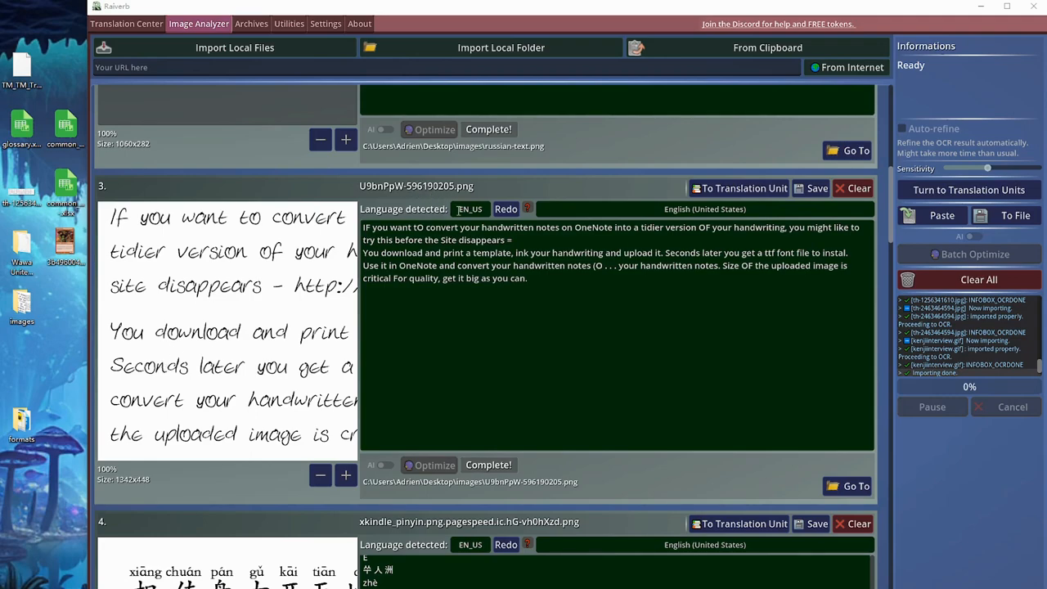
pyautogui.moveTo(503, 268)
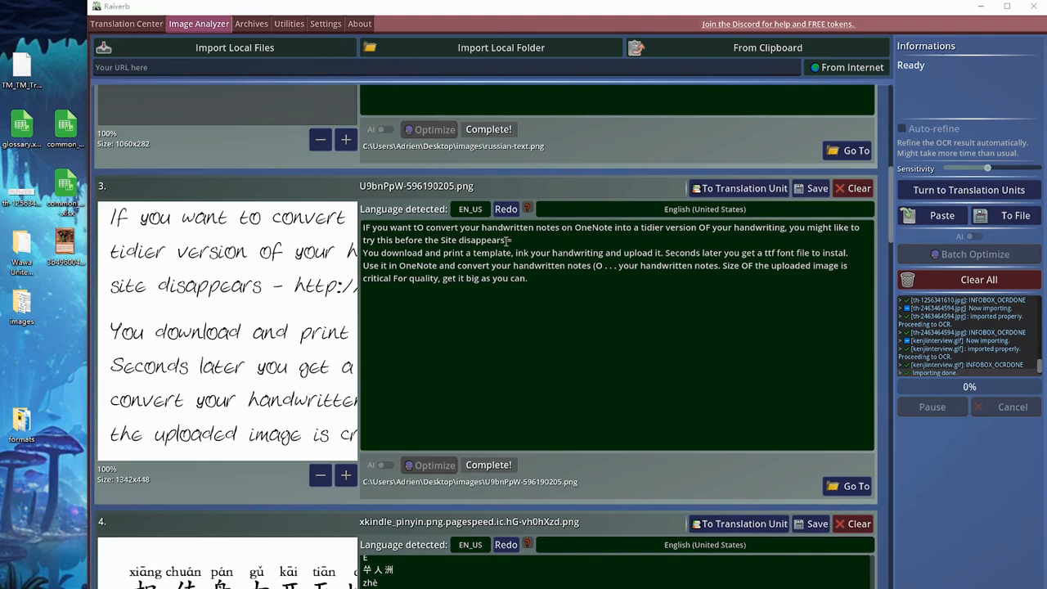
# Rerun OCR on the handwritten note image U9bnPpW with Redo.
pyautogui.click(505, 208)
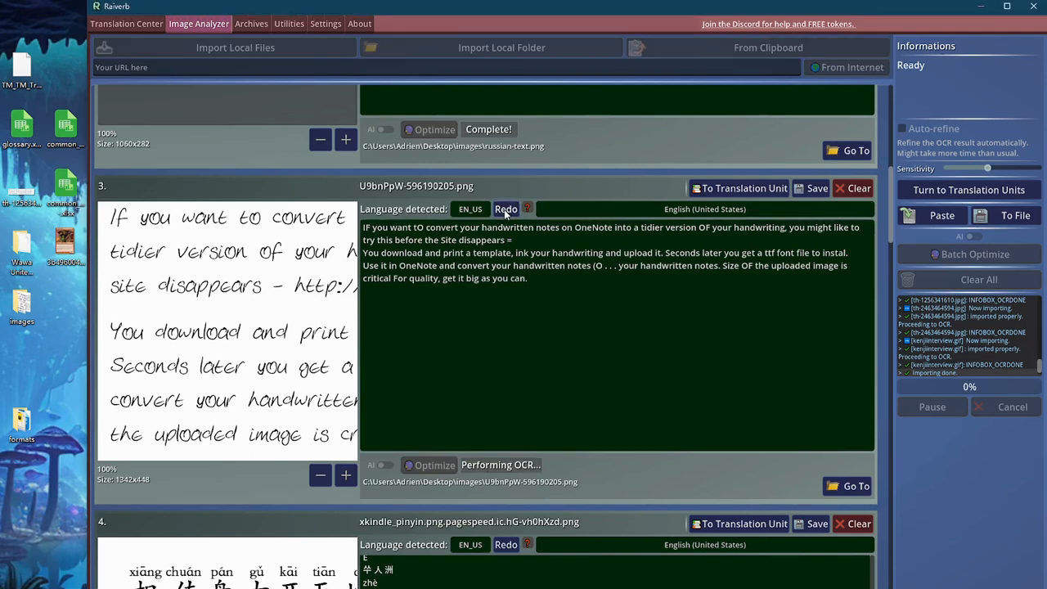
pyautogui.moveTo(443, 330)
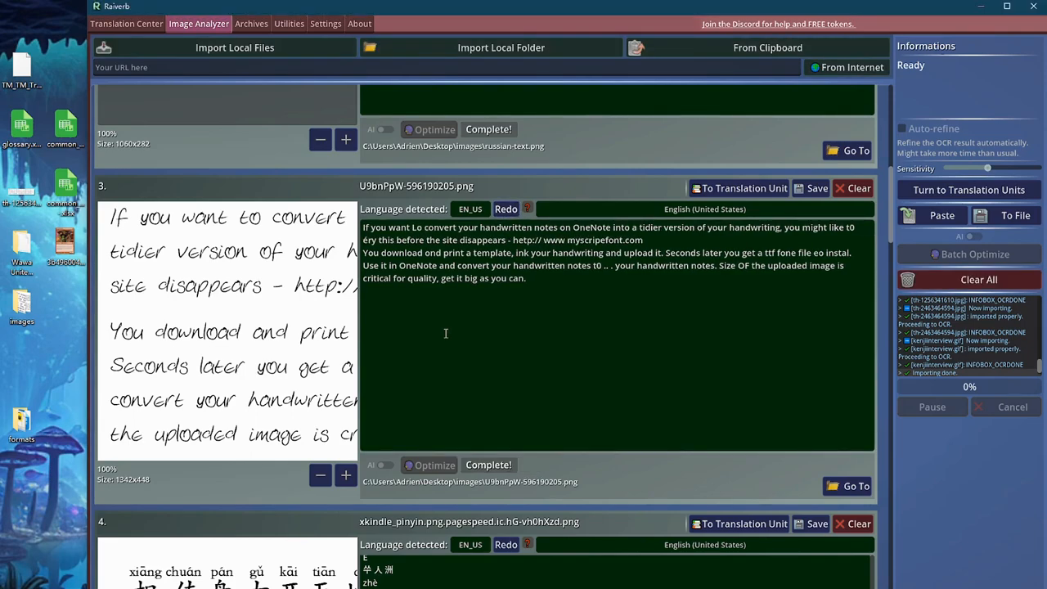
pyautogui.moveTo(785, 314)
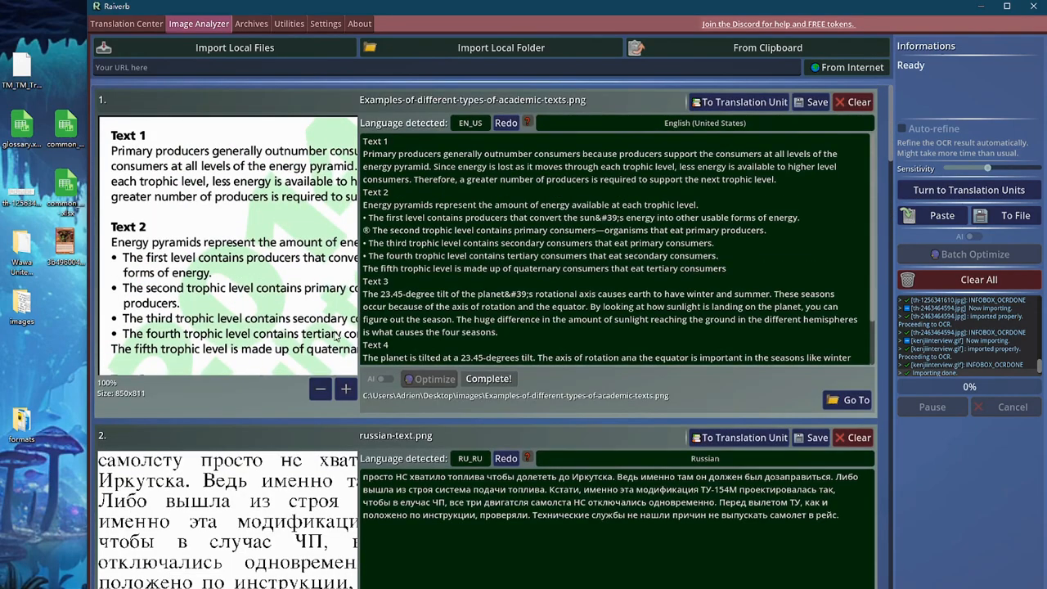
pyautogui.scroll(-3)
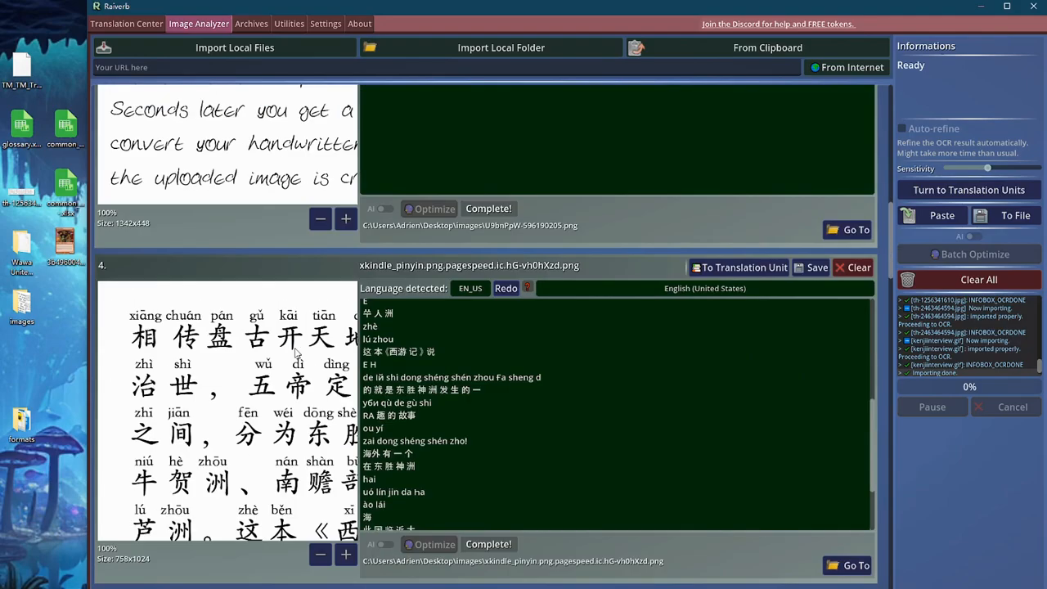
pyautogui.scroll(-3)
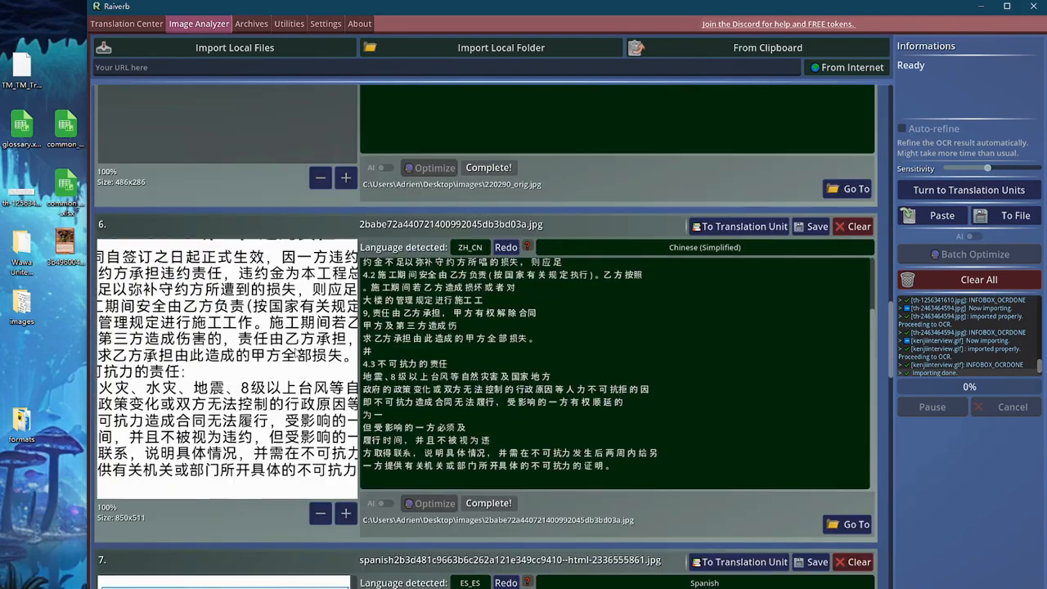
pyautogui.scroll(-3)
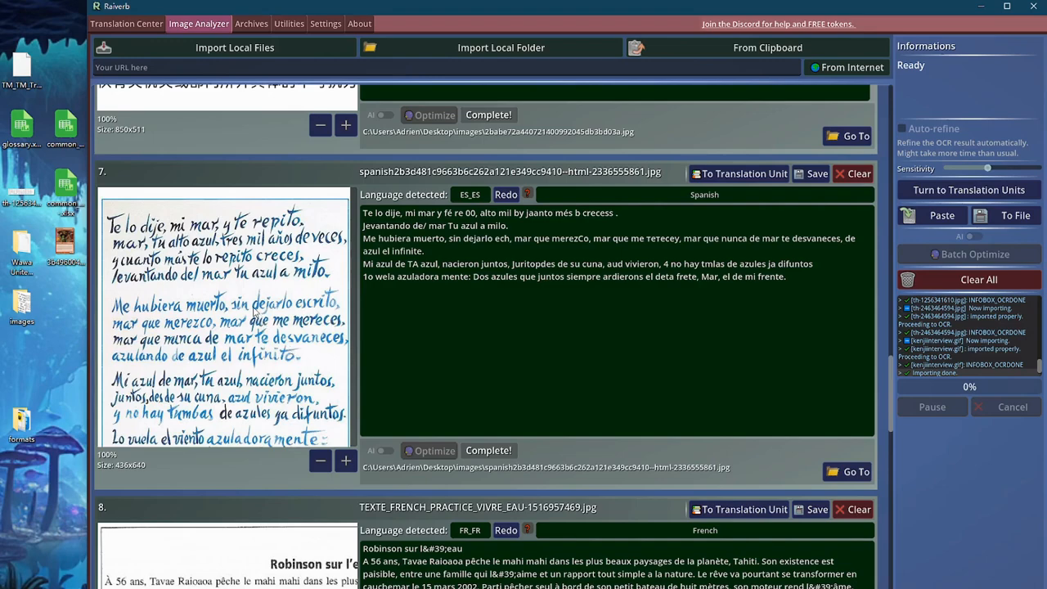
pyautogui.moveTo(211, 287)
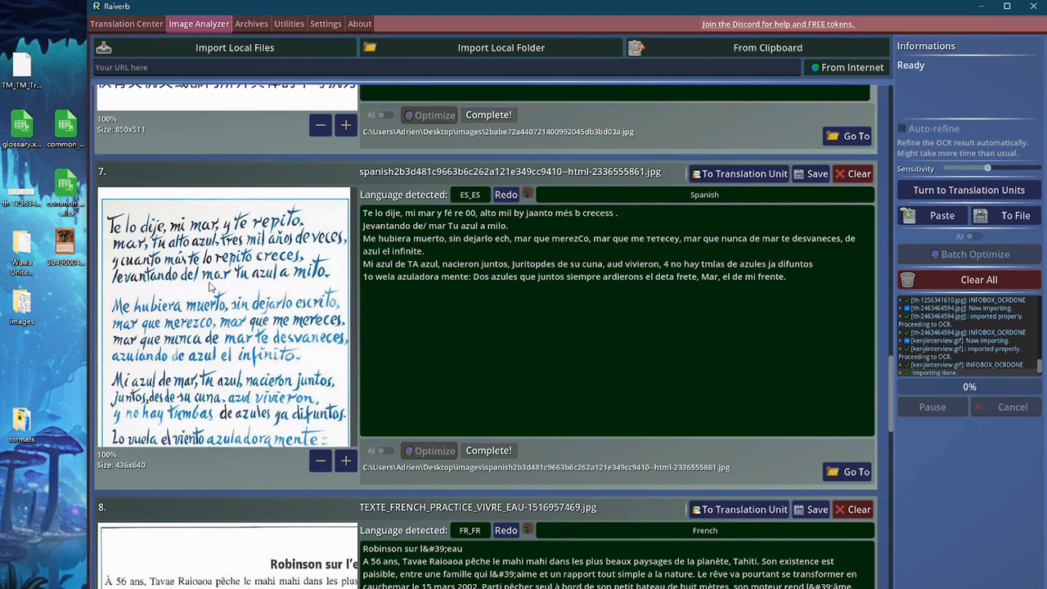
pyautogui.scroll(-3)
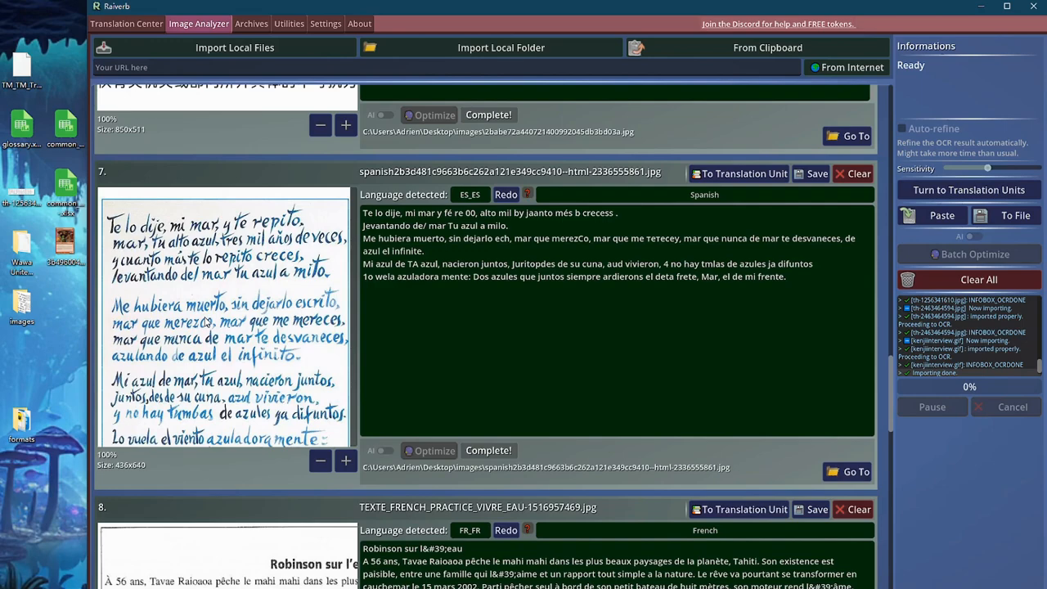
pyautogui.moveTo(836, 161)
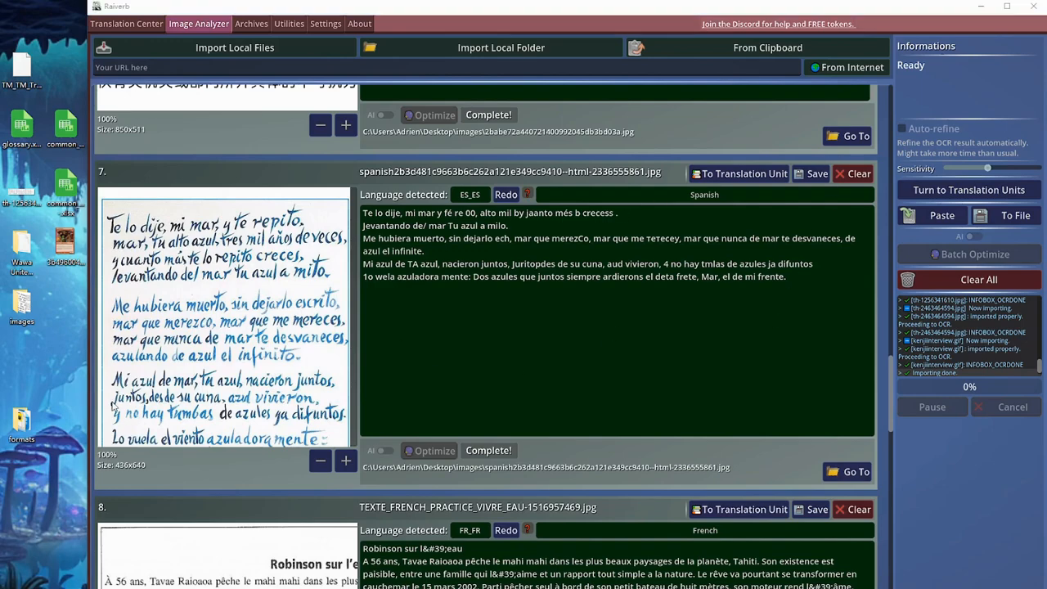
pyautogui.moveTo(46, 382)
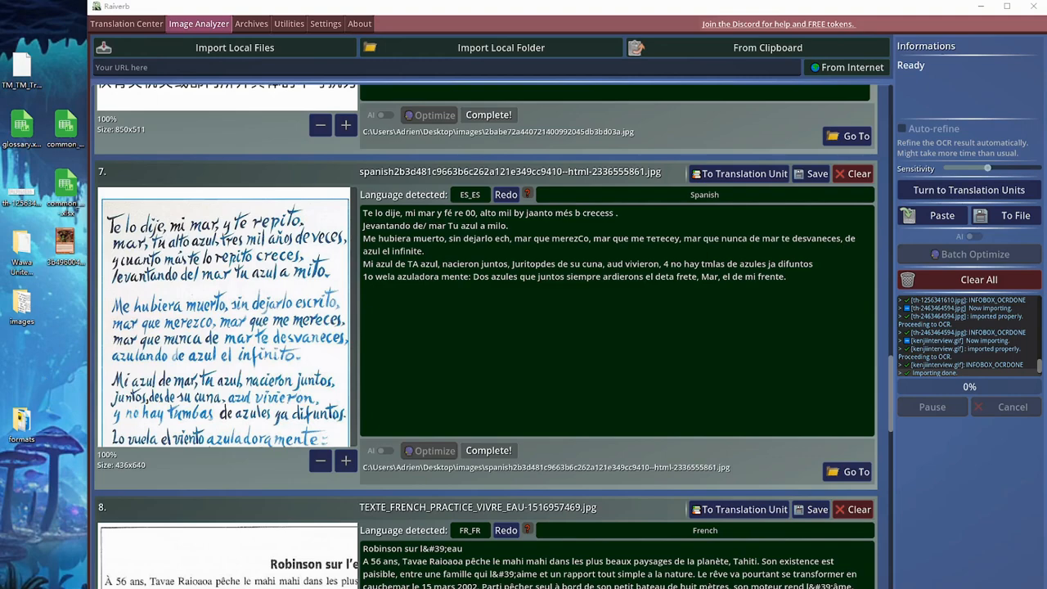
pyautogui.moveTo(936, 237)
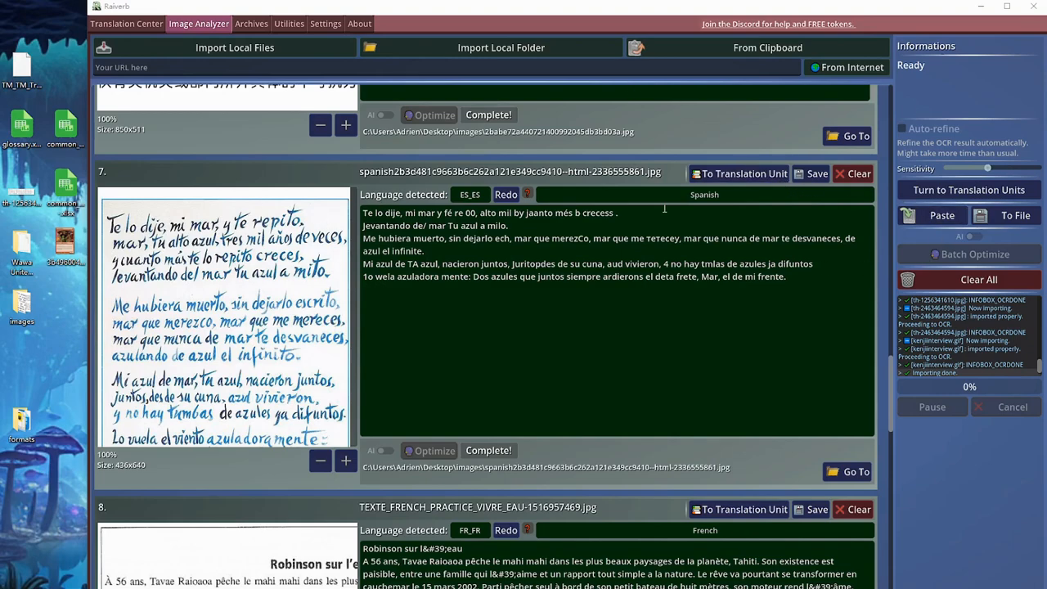
# Convert all extracted texts into translation units and step through them in Translation Center.
pyautogui.click(969, 190)
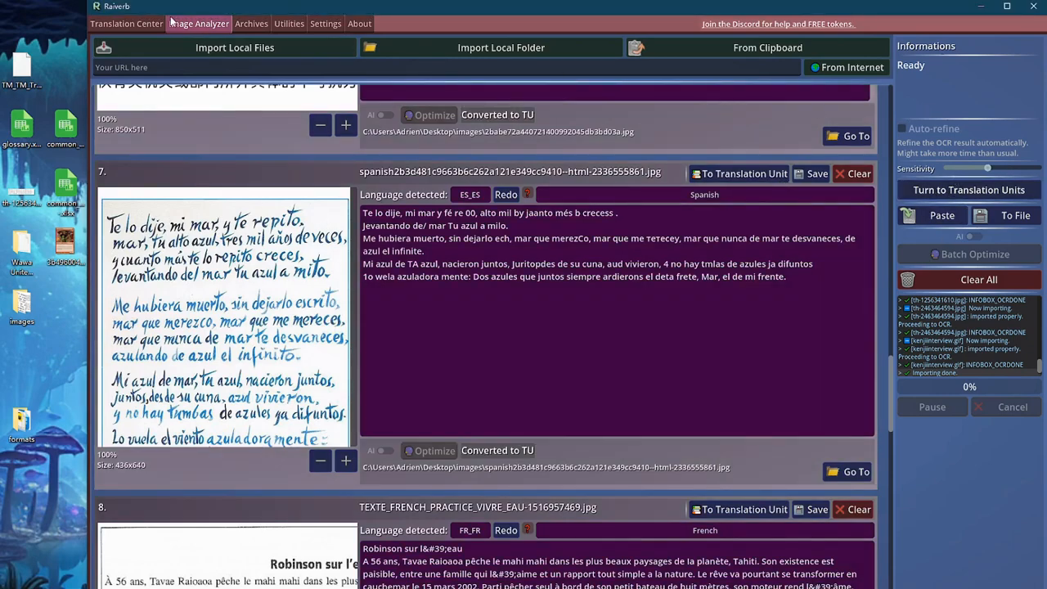
pyautogui.click(126, 23)
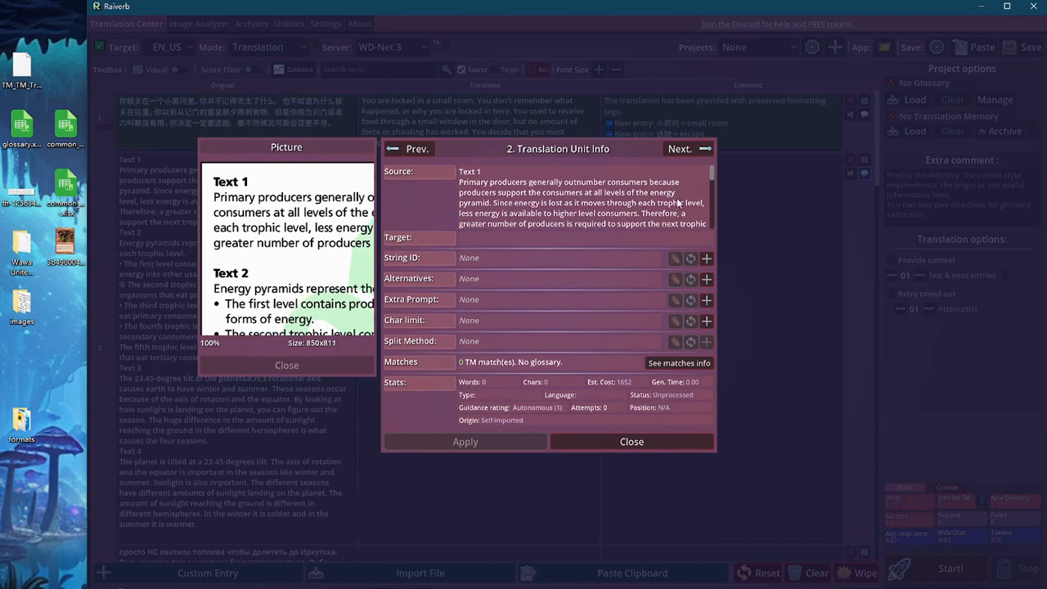
pyautogui.click(679, 148)
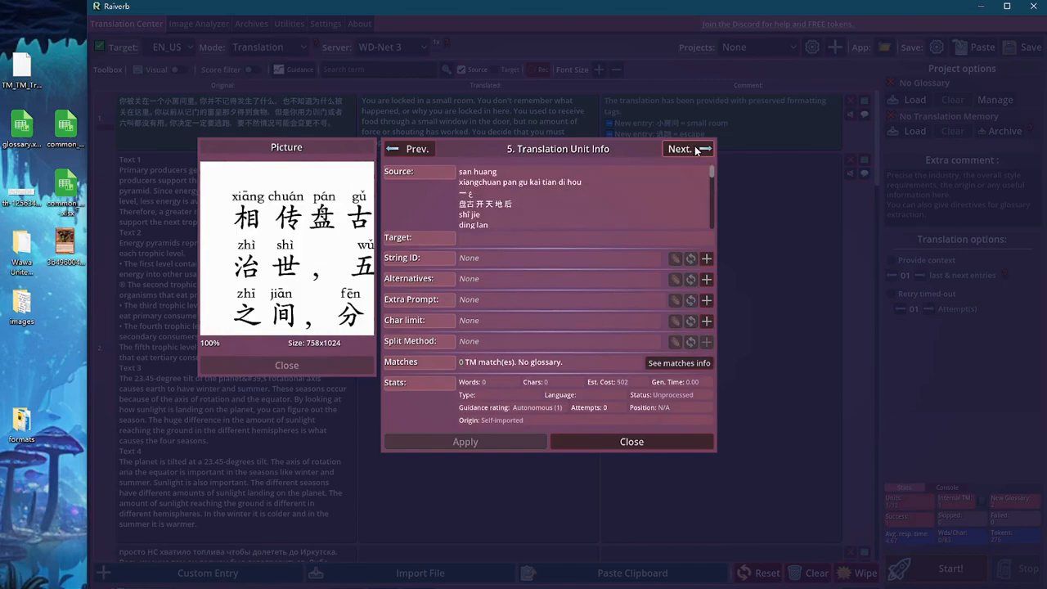
pyautogui.click(680, 148)
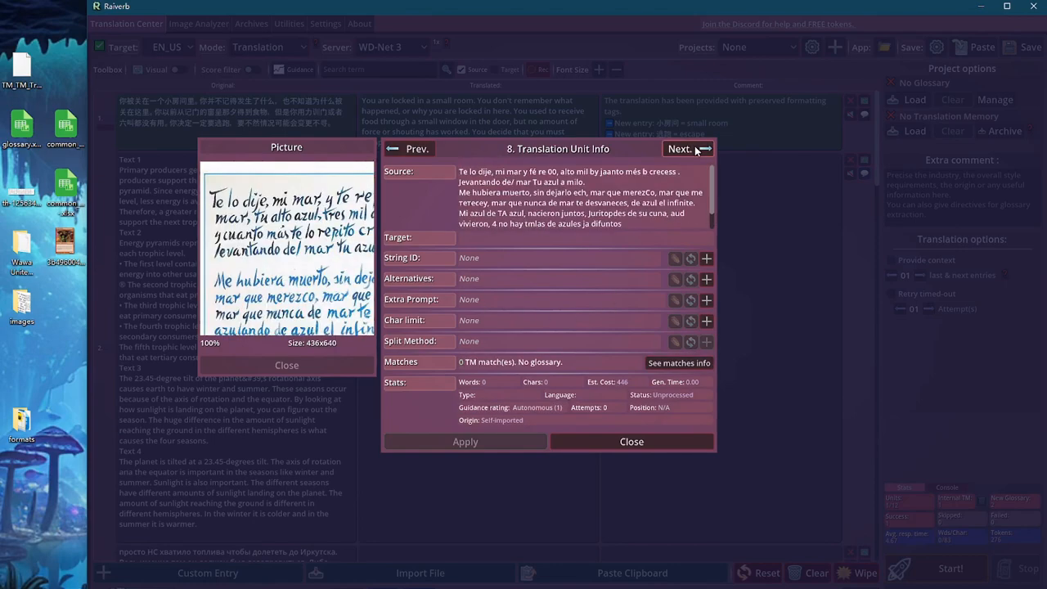
pyautogui.click(680, 148)
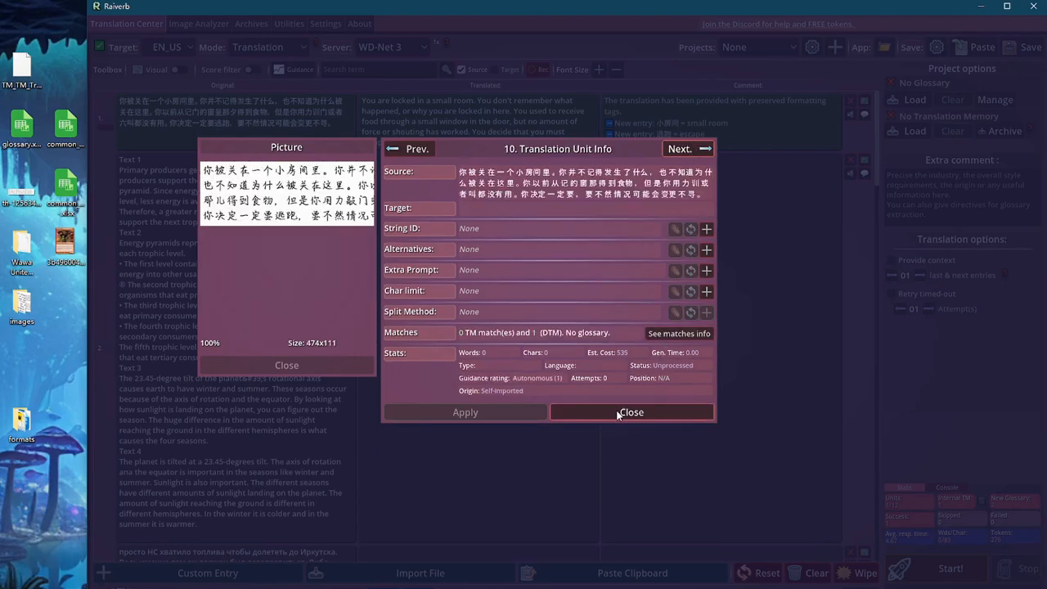
pyautogui.click(631, 411)
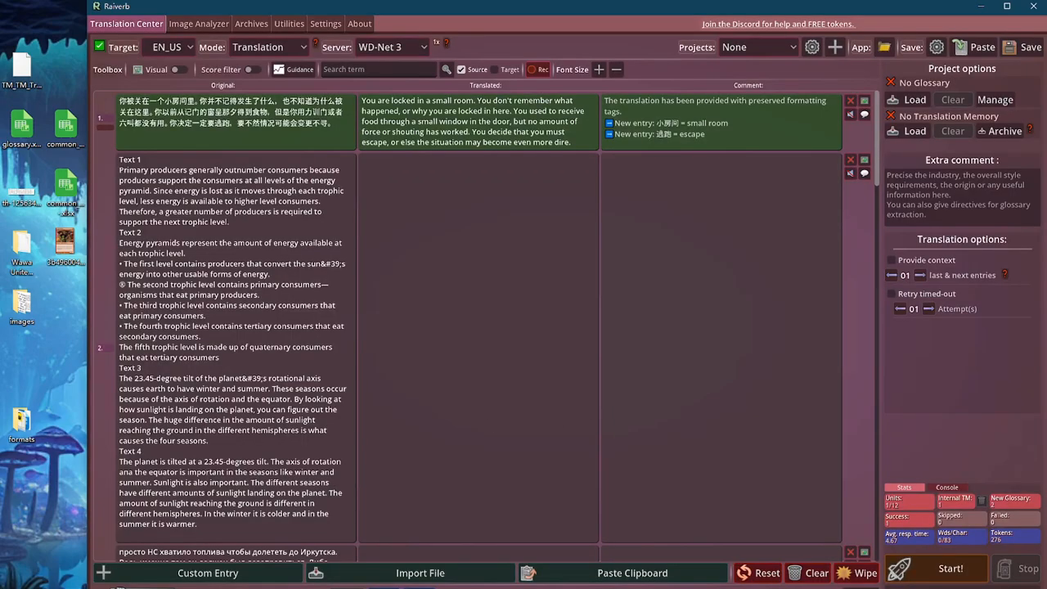
# Return to Image Analyzer to review the converted OCR results for th-1256341610.jpg.
pyautogui.click(198, 23)
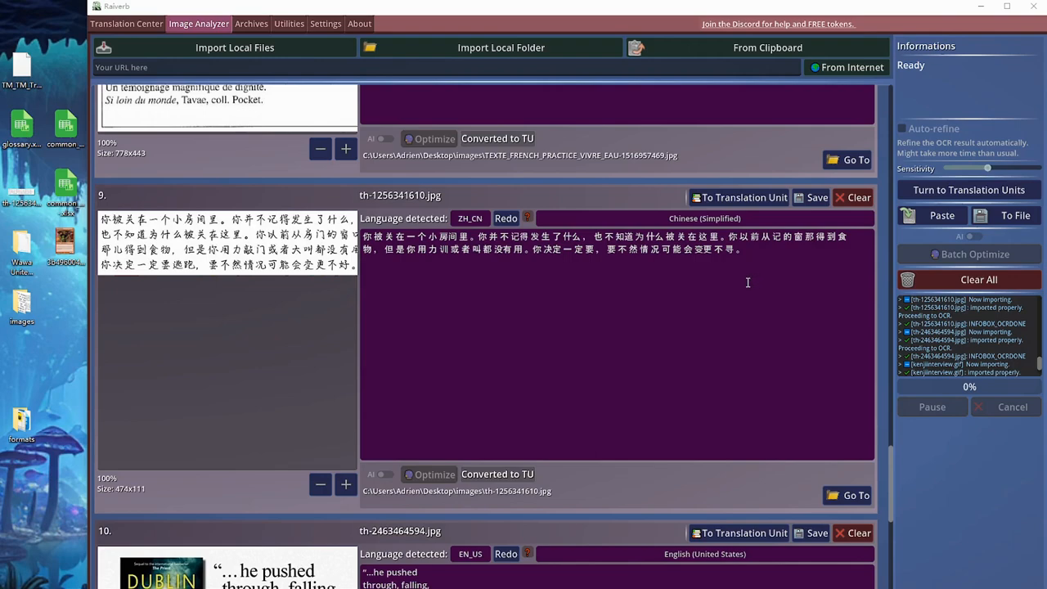
pyautogui.moveTo(670, 283)
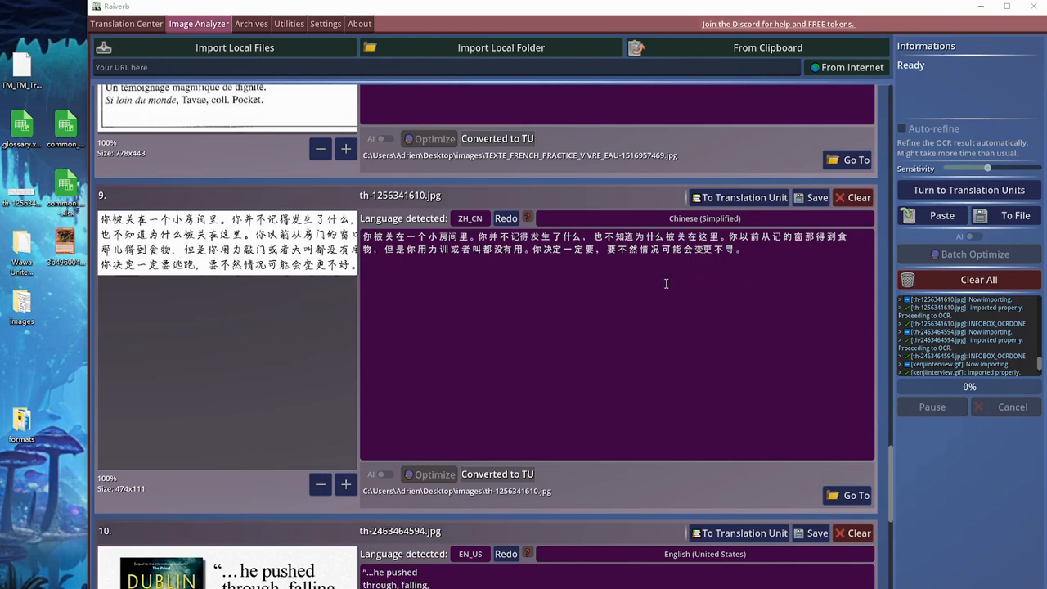
pyautogui.moveTo(619, 261)
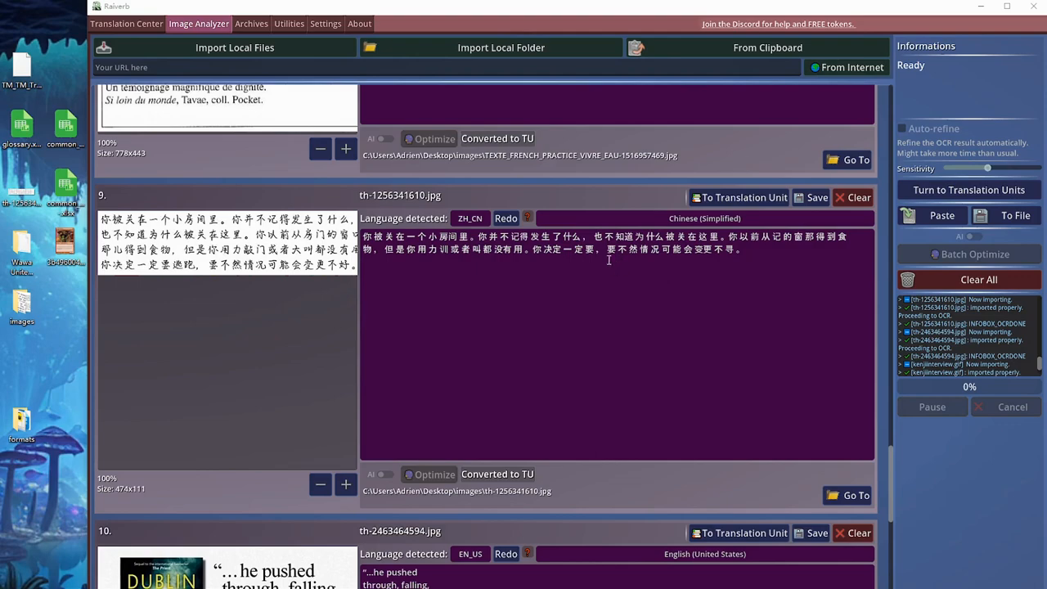
pyautogui.moveTo(621, 270)
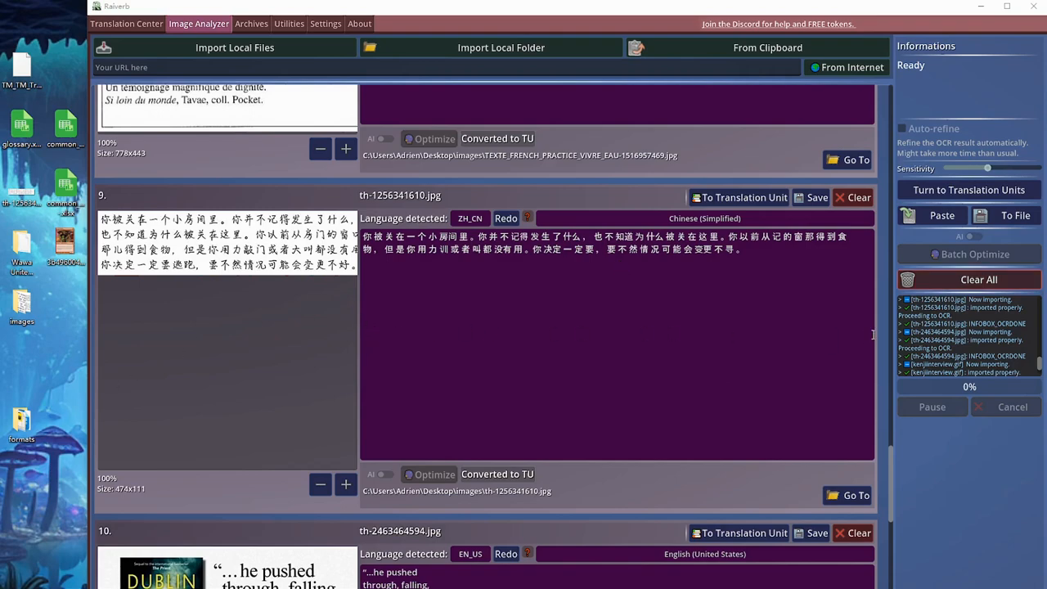
# Clear all earlier image results and import the Crazed Goblin card image for OCR.
pyautogui.click(977, 279)
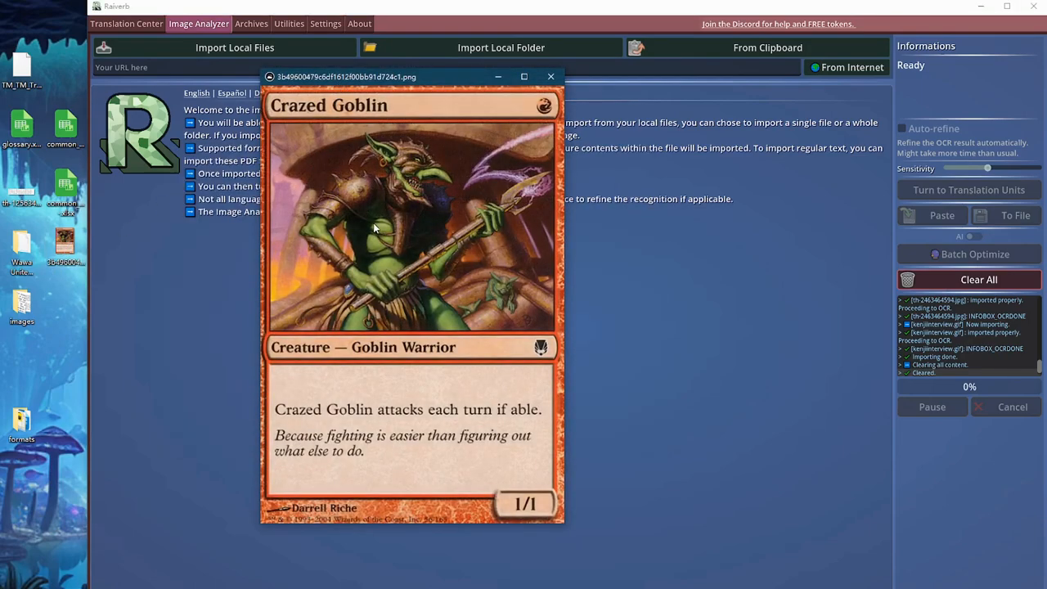
pyautogui.moveTo(352, 200)
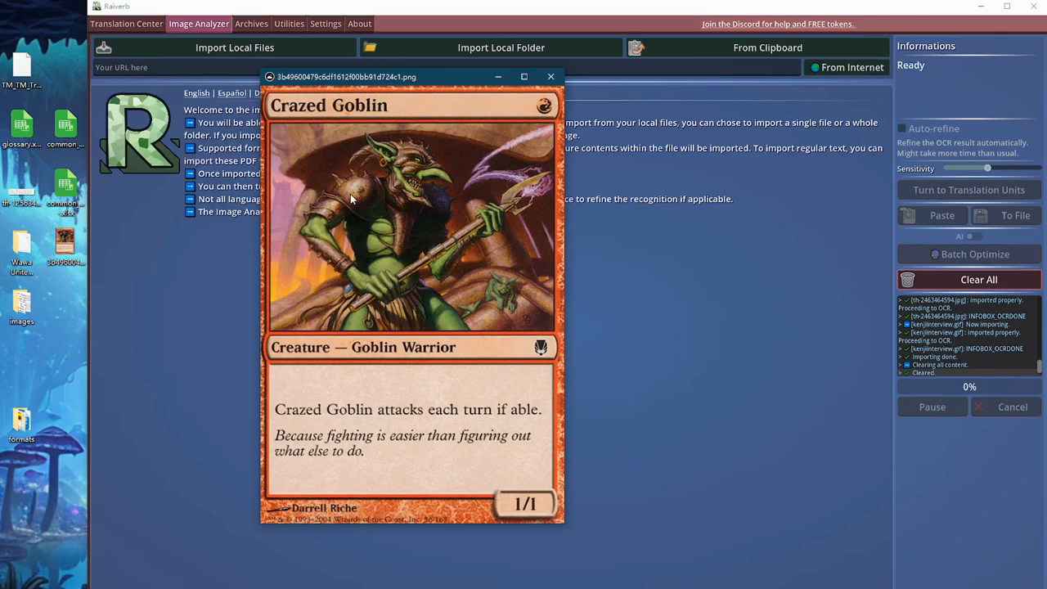
pyautogui.moveTo(362, 206)
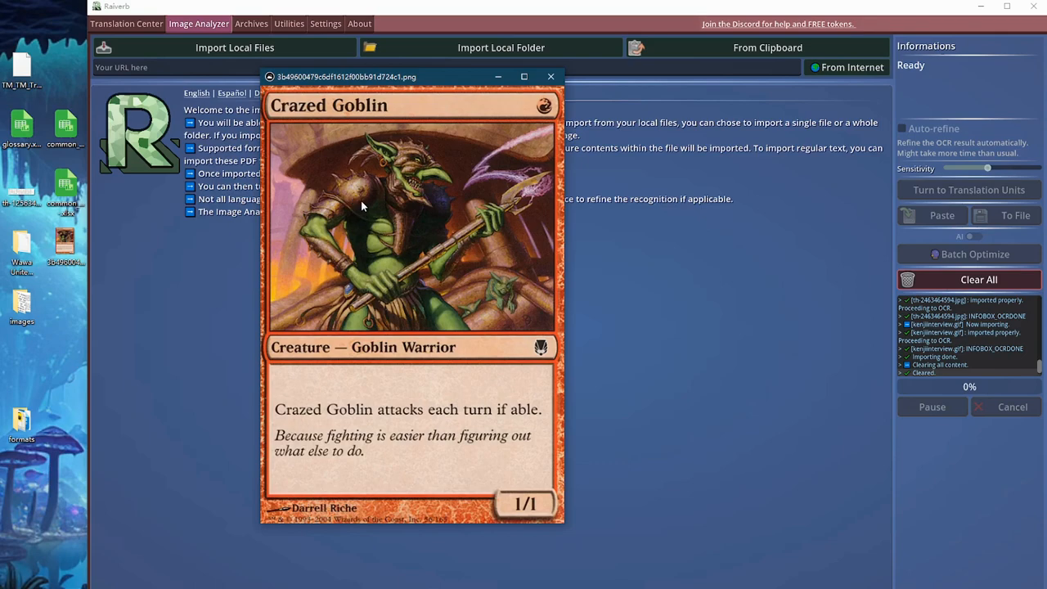
pyautogui.click(550, 76)
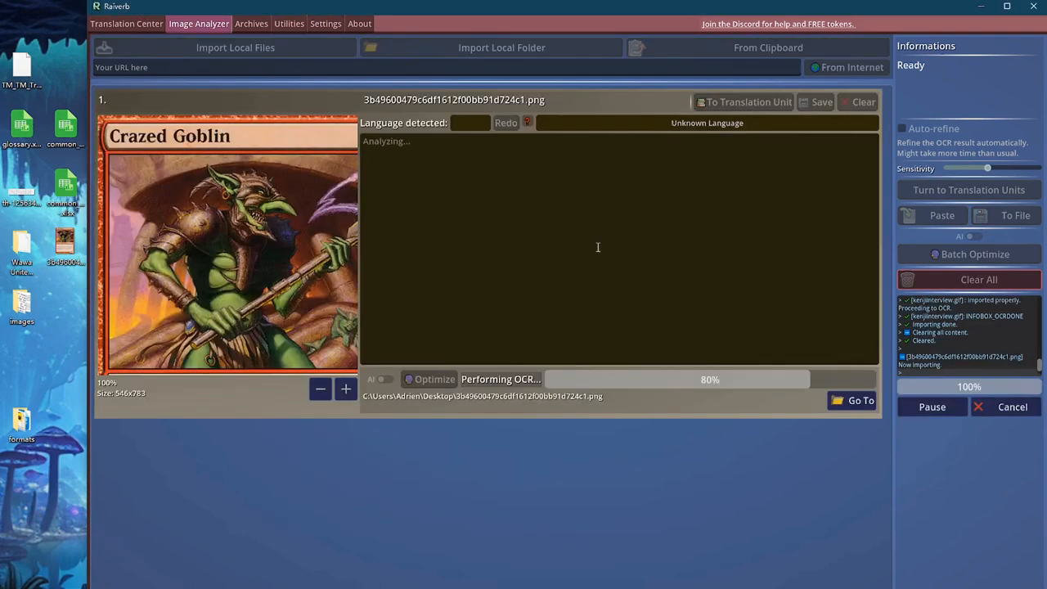
pyautogui.moveTo(226, 193)
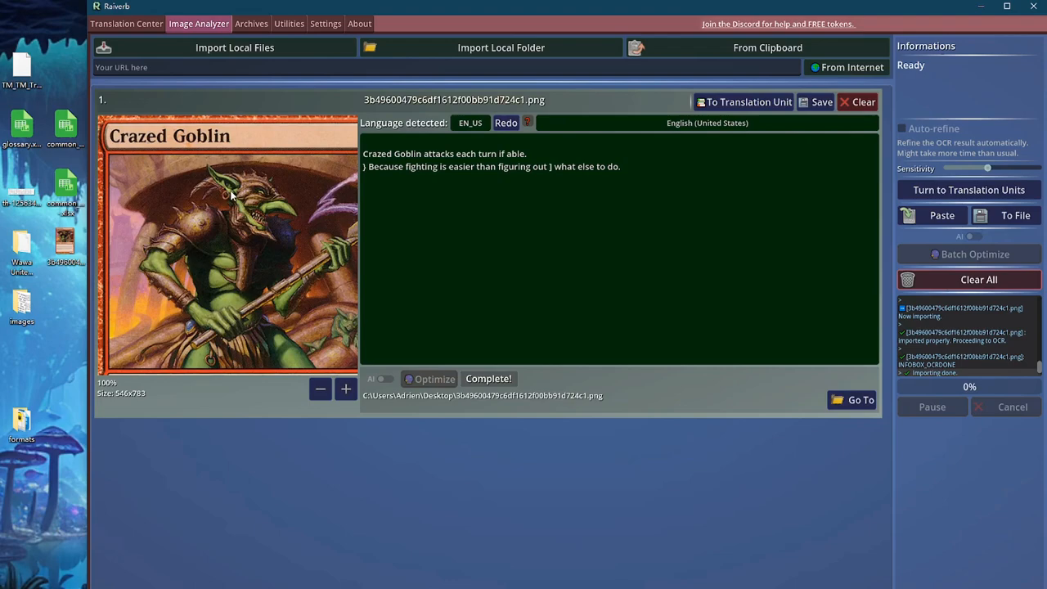
pyautogui.moveTo(305, 316)
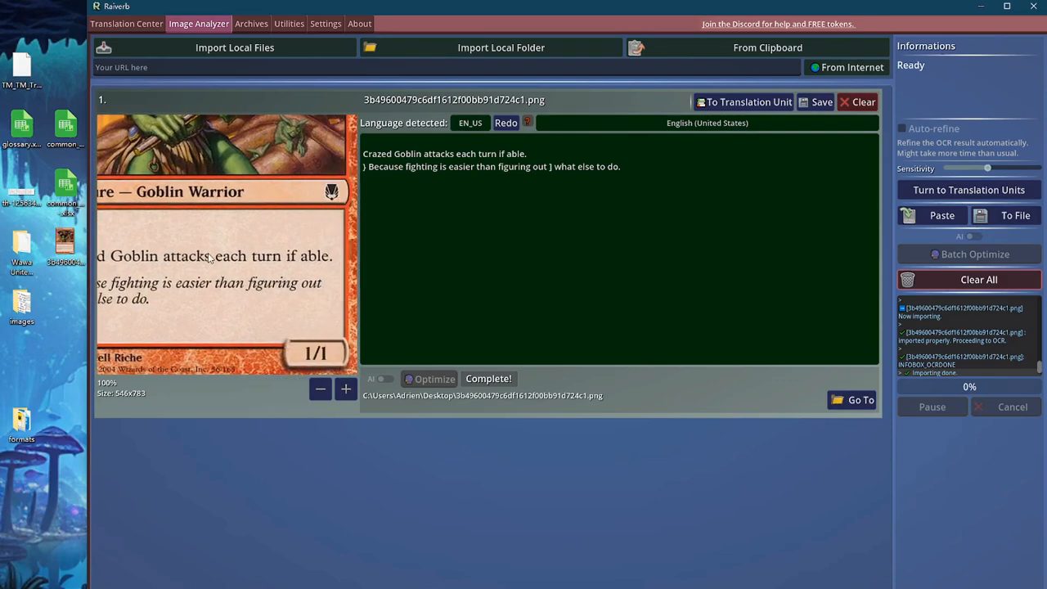
pyautogui.moveTo(183, 269)
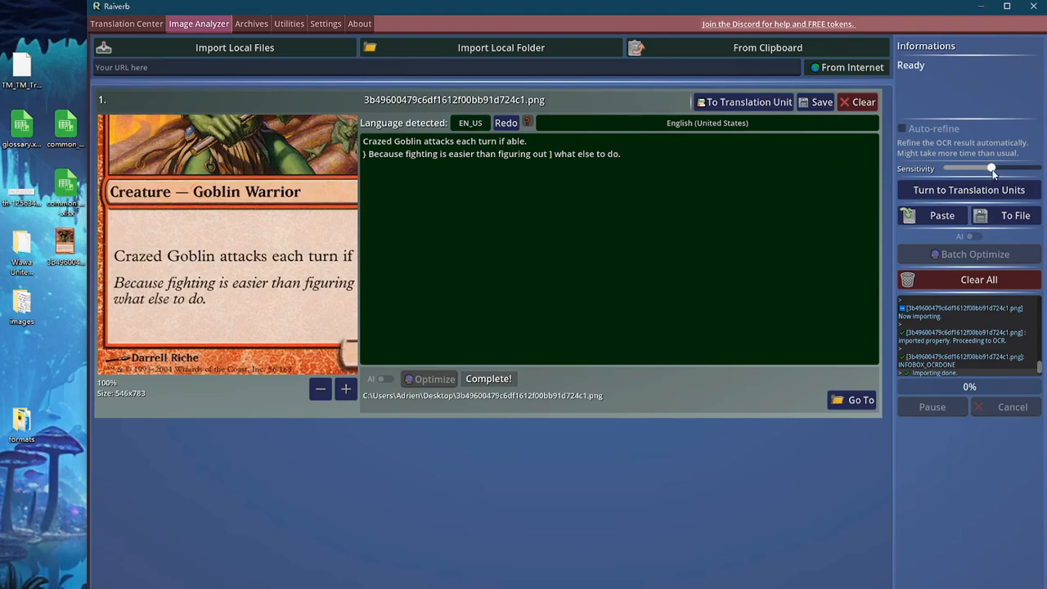
# Drag the Sensitivity slider higher so the Crazed Goblin flavour text re-reads without stray brackets.
pyautogui.moveTo(992, 169); pyautogui.dragTo(1006, 168)
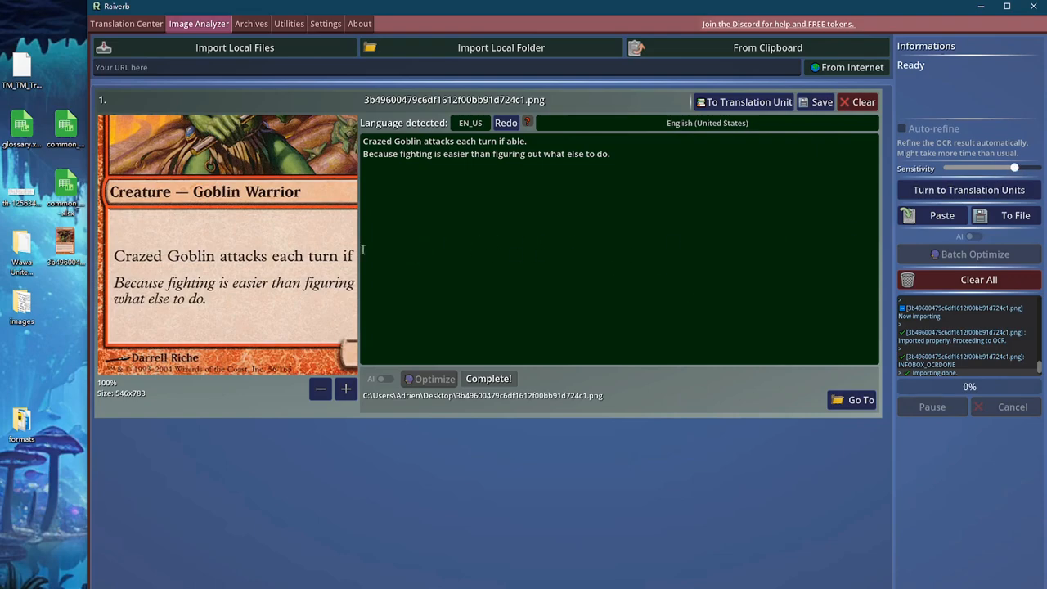
pyautogui.moveTo(290, 274)
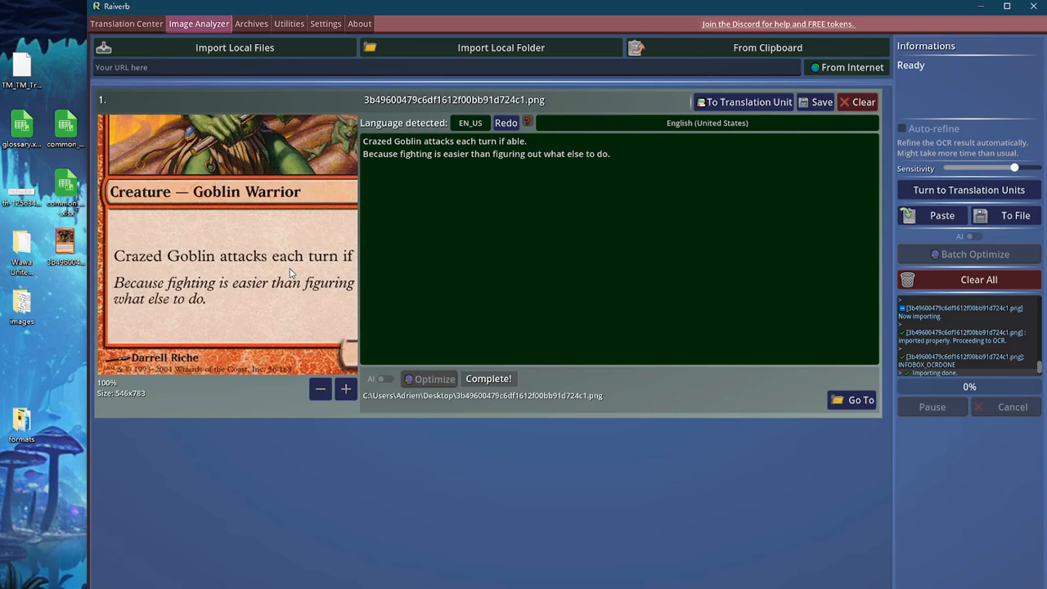
pyautogui.moveTo(299, 268)
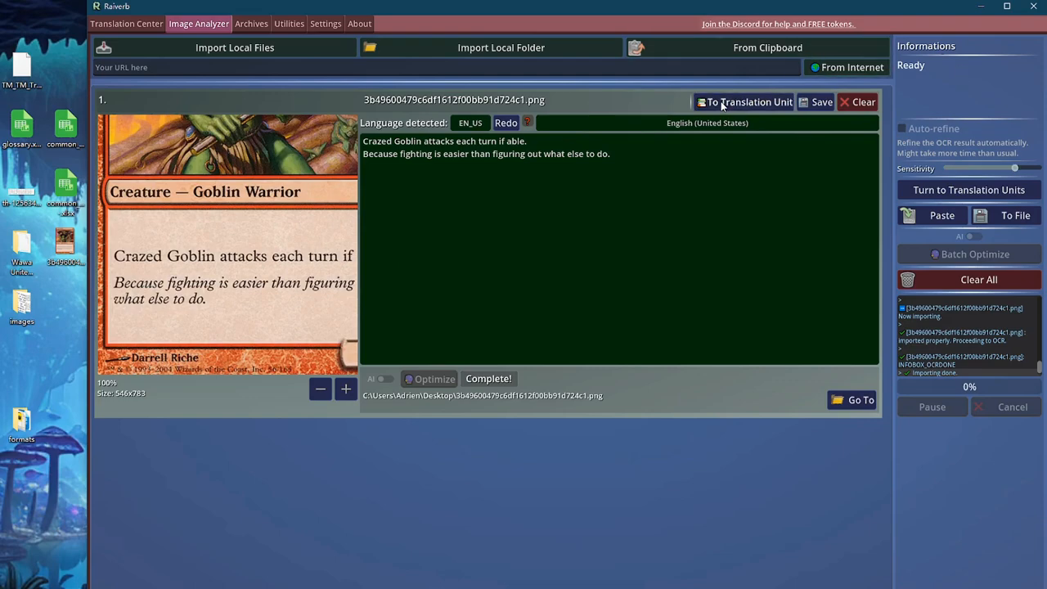
# Send the Crazed Goblin text to Translation Center under project Magic The Gathering2 and edit its source.
pyautogui.click(744, 101)
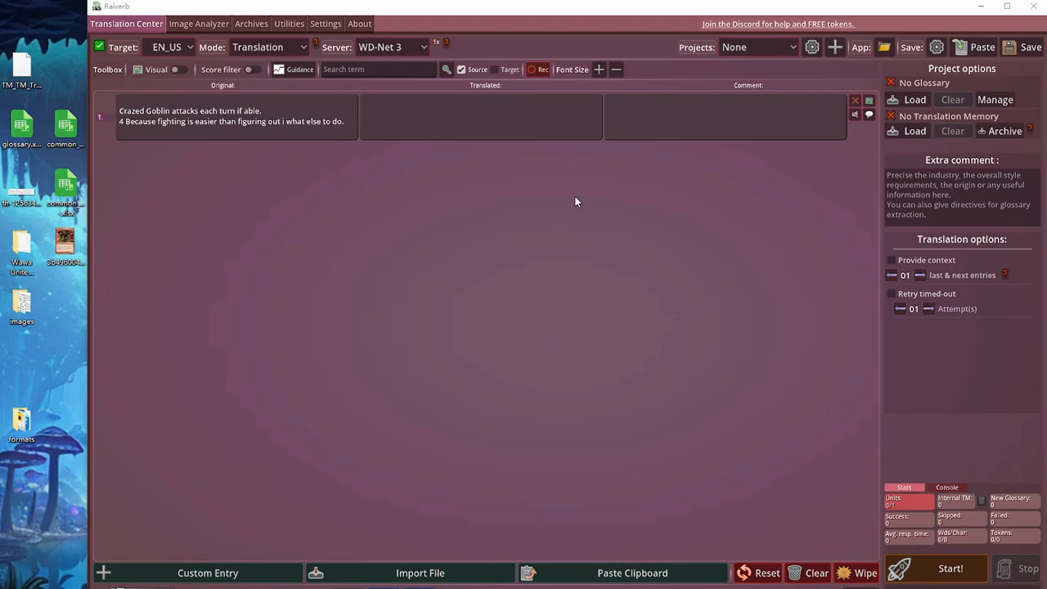
pyautogui.click(757, 47)
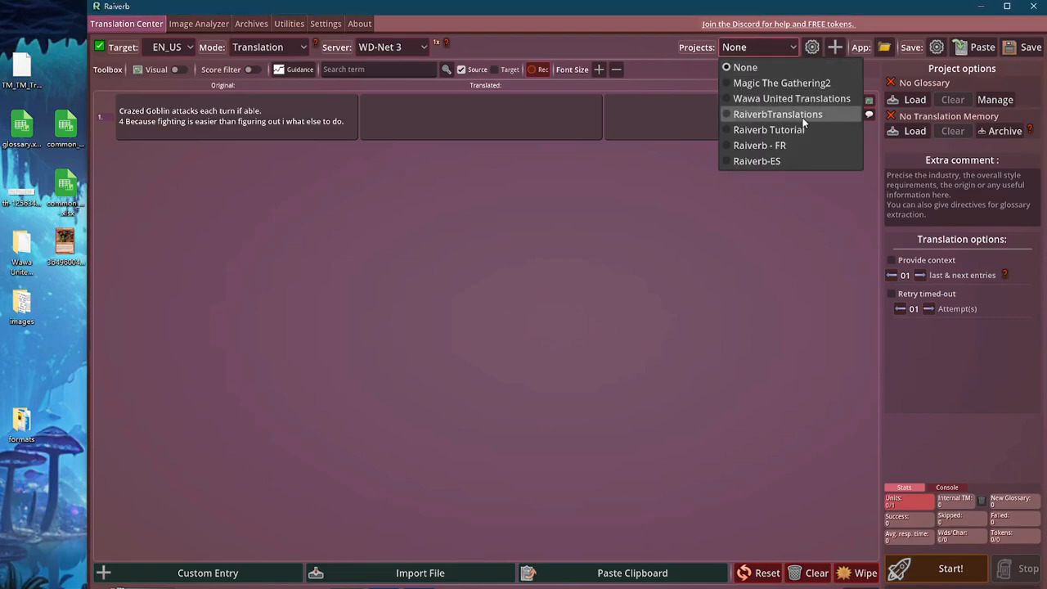
pyautogui.click(781, 82)
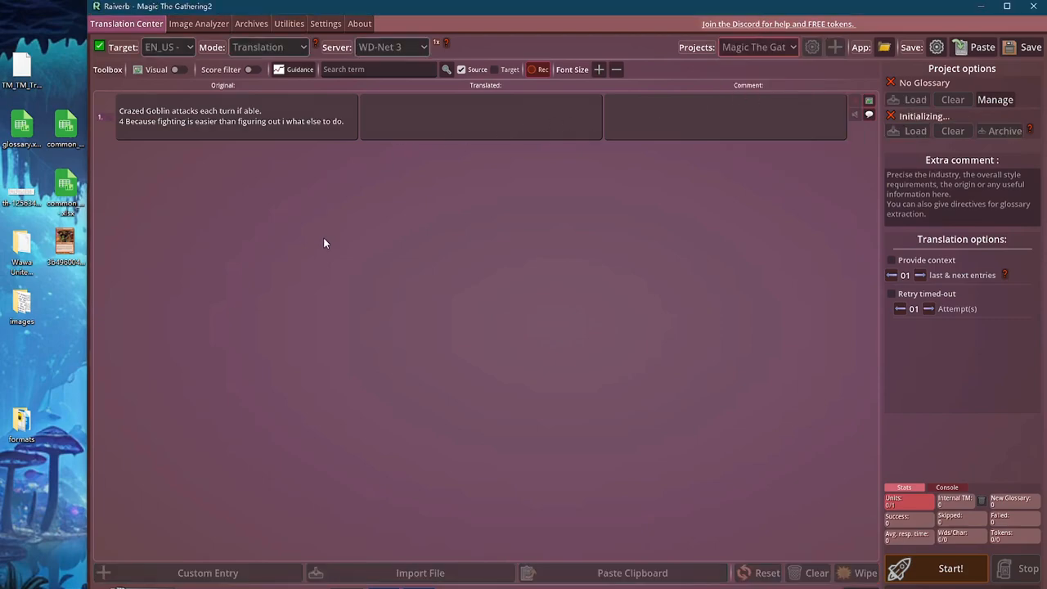
pyautogui.moveTo(552, 272)
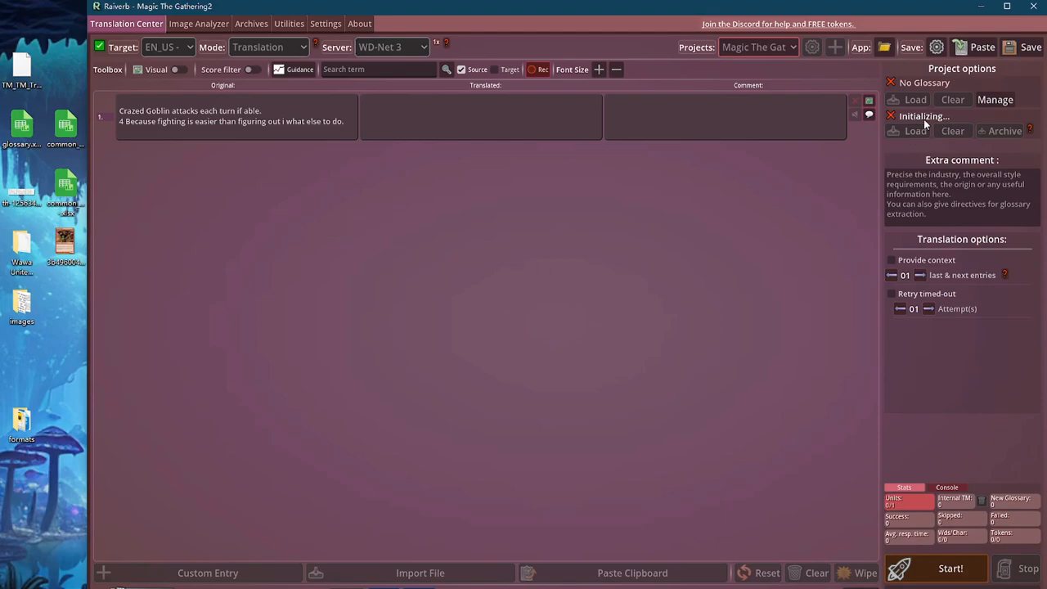
pyautogui.moveTo(962, 123)
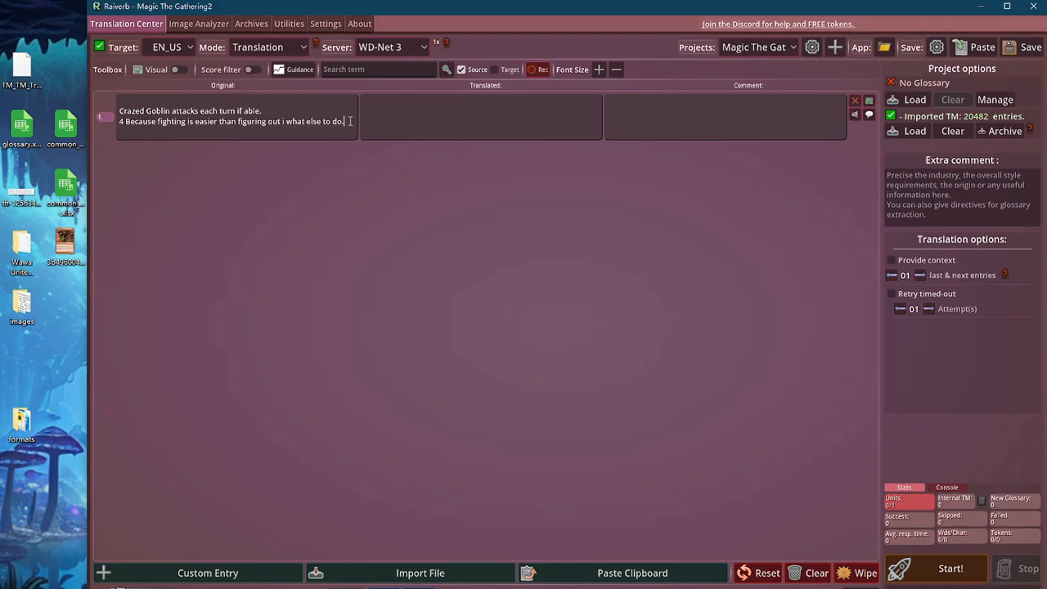
pyautogui.doubleClick(229, 121)
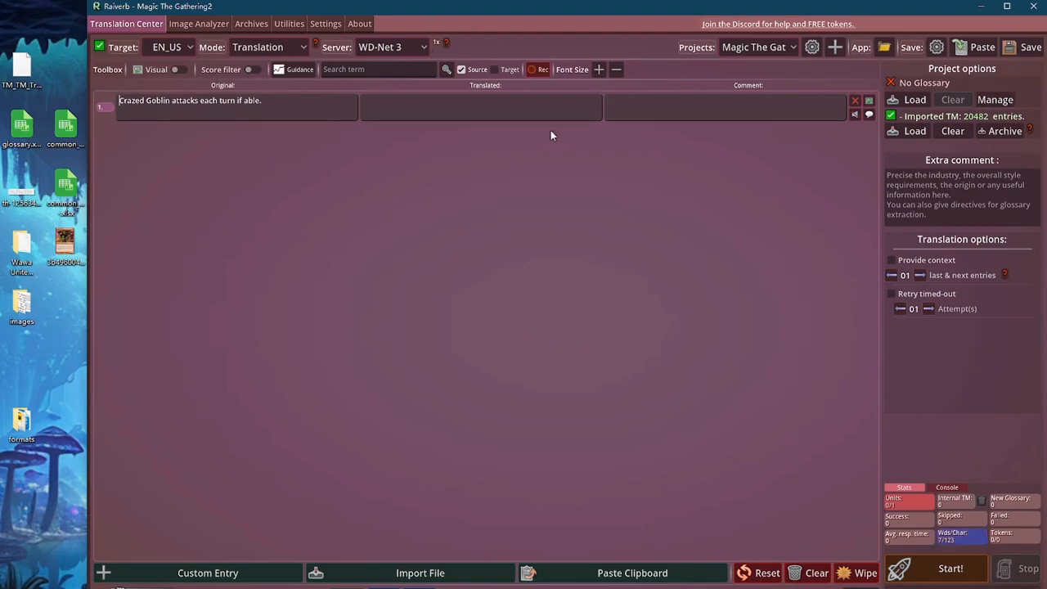
pyautogui.moveTo(556, 175)
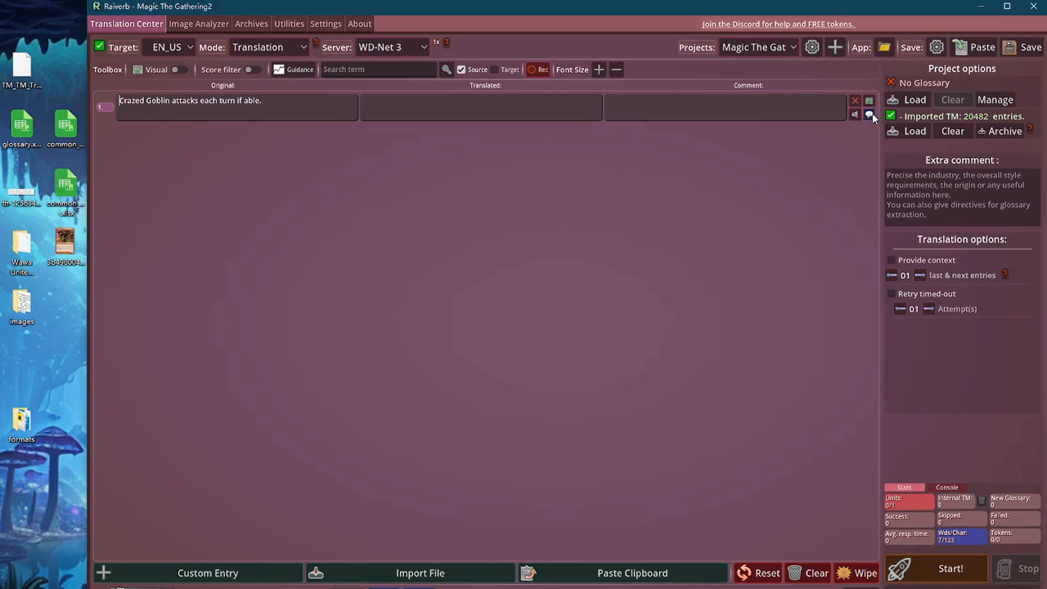
# Open the details of the Crazed Goblin rules-line translation unit.
pyautogui.click(870, 115)
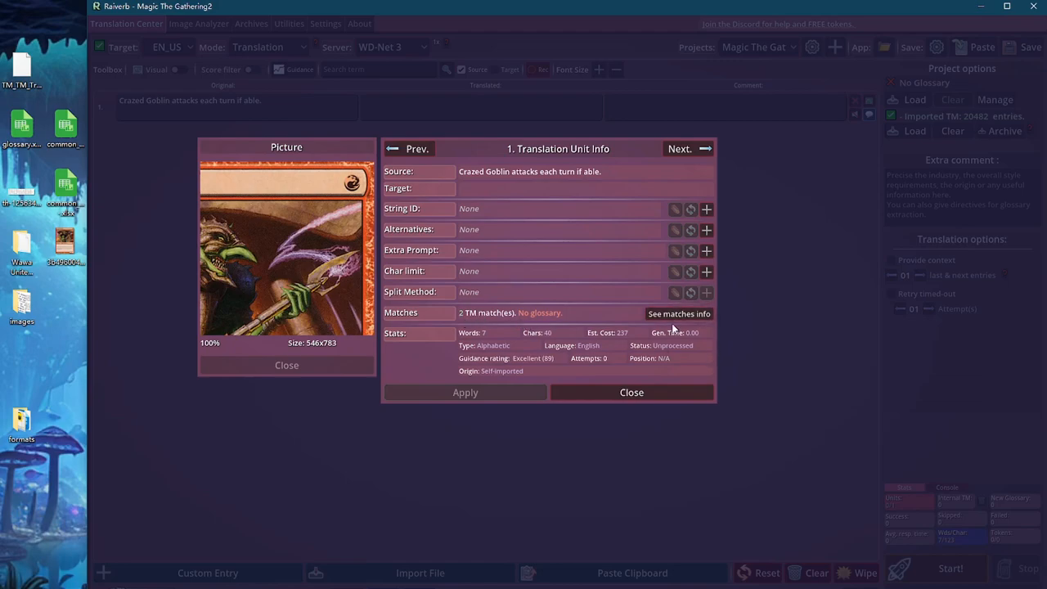
# Show matches info listing both French translation-memory hits for the goblin attack line.
pyautogui.click(679, 314)
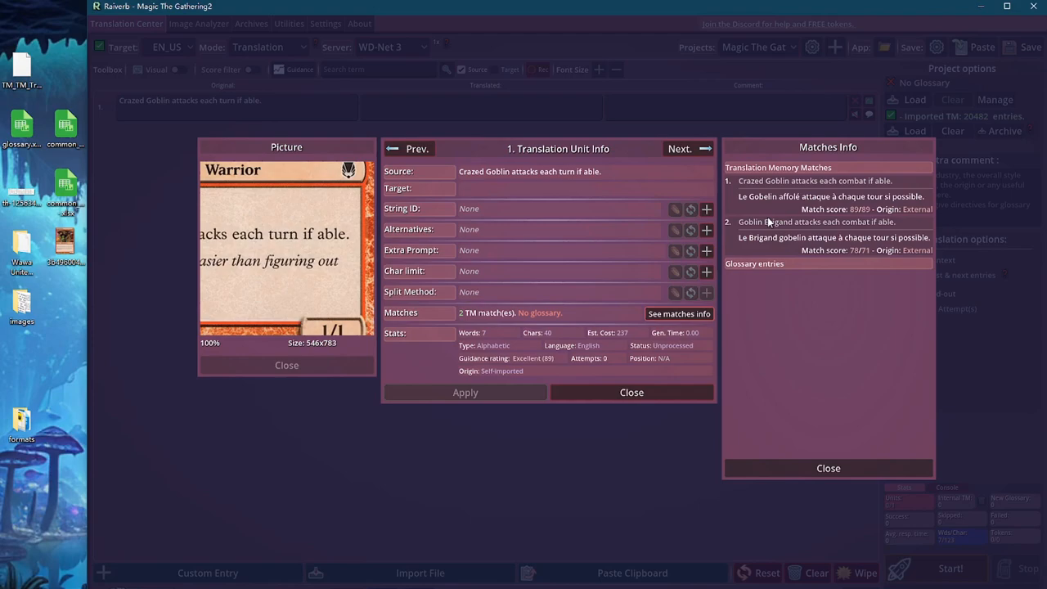
pyautogui.moveTo(292, 248)
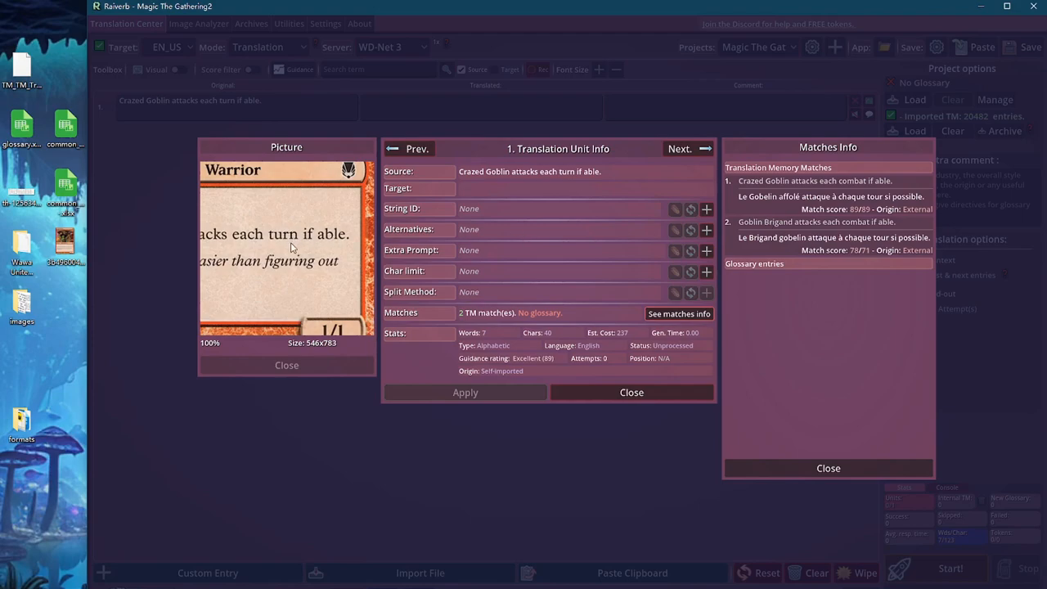